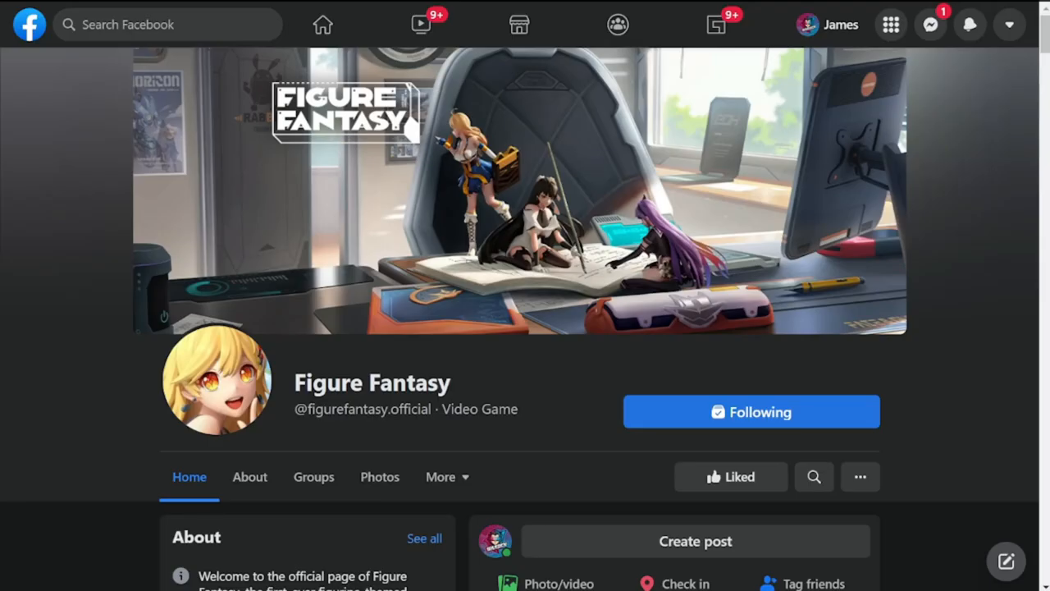
mouse_move(568, 386)
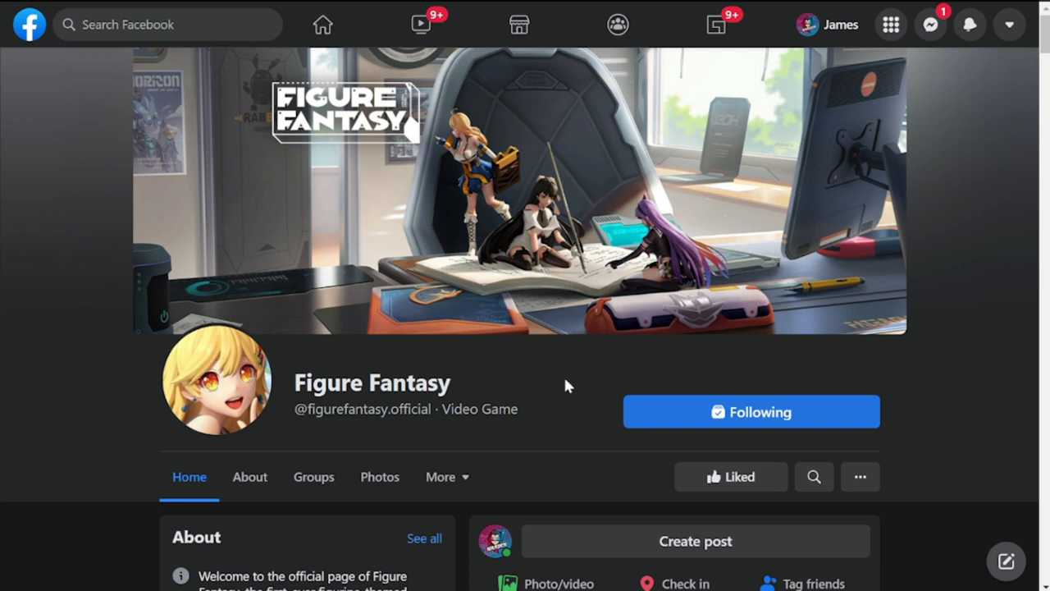
Scroll the Figure Fantasy feed down to the Spades Operation limited time events post
scroll(down, 3)
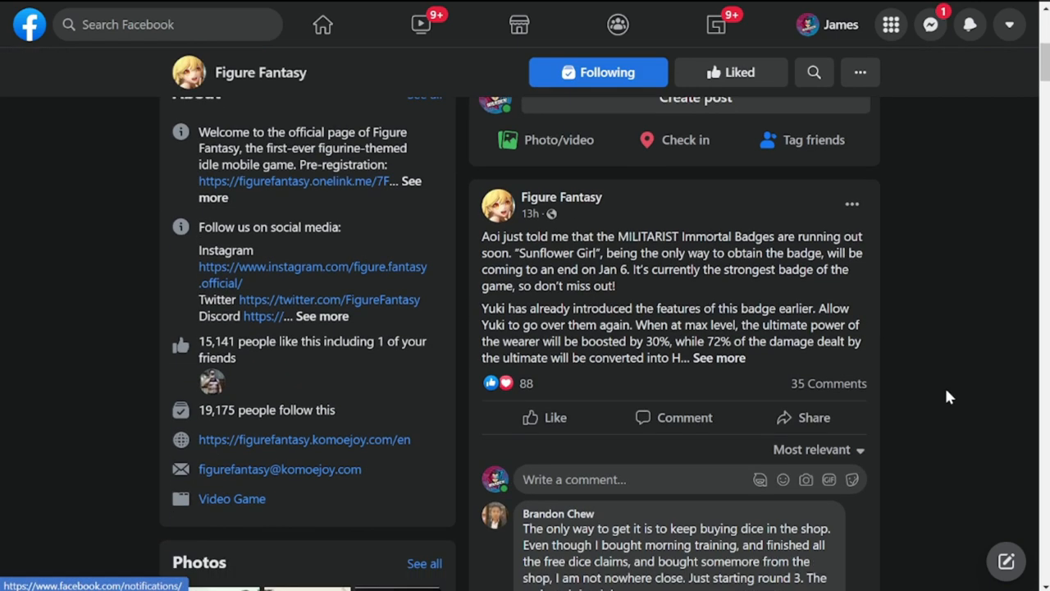
scroll(down, 3)
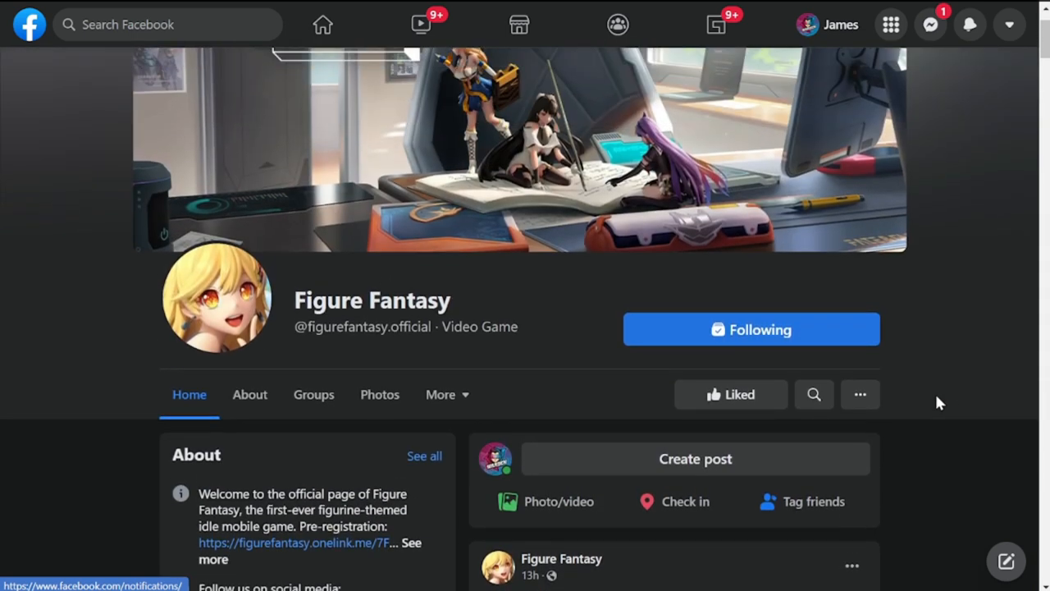
mouse_move(940, 443)
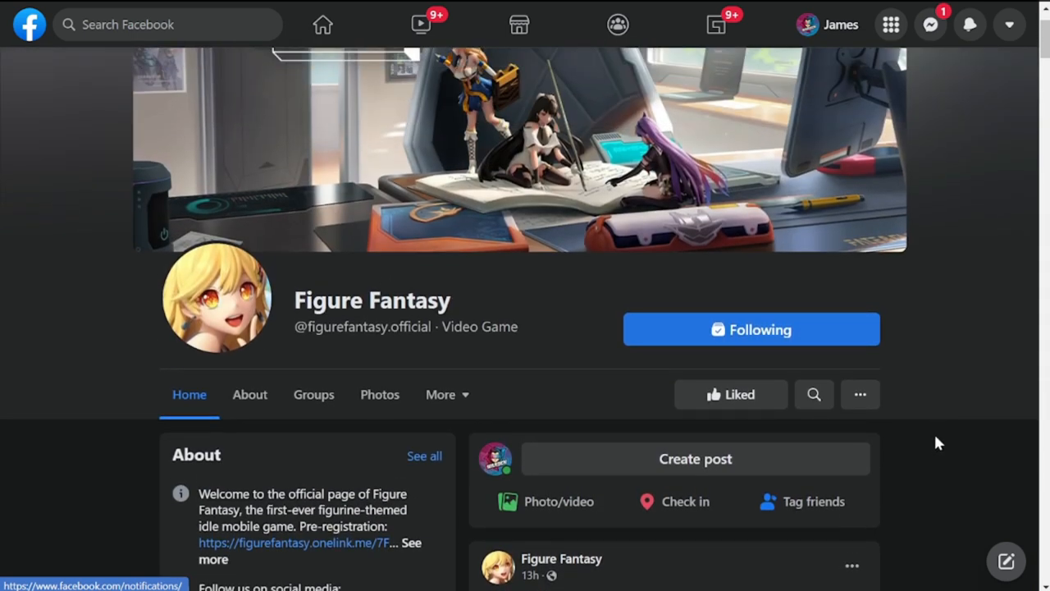
scroll(down, 3)
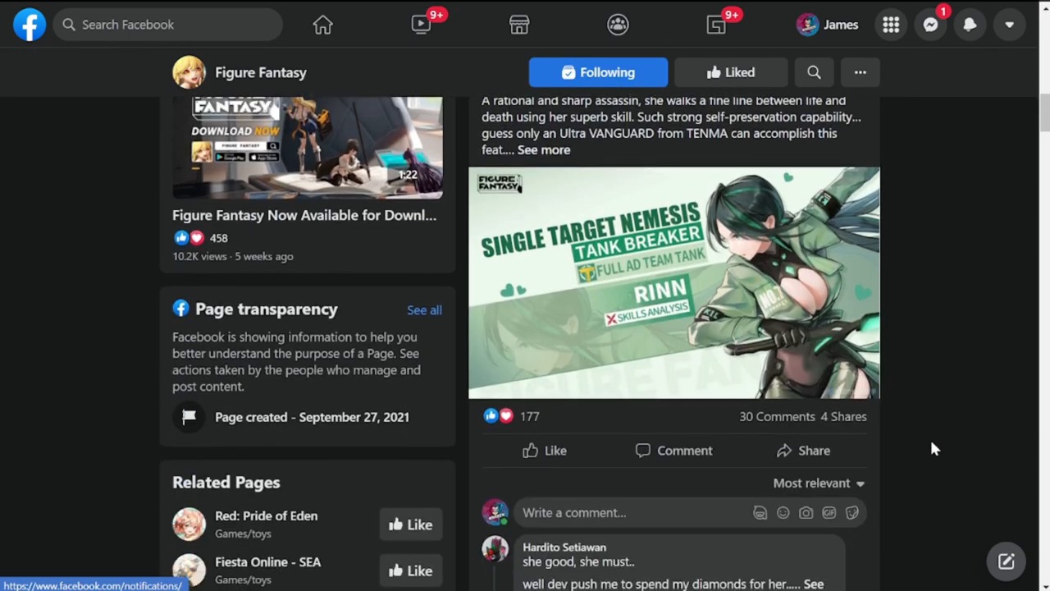
scroll(down, 3)
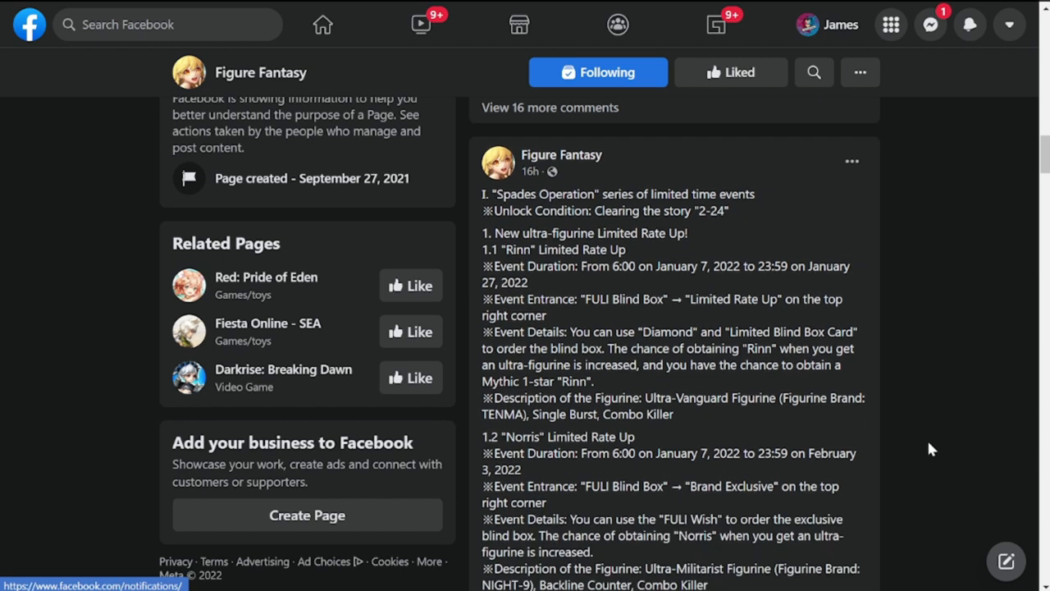
mouse_move(942, 430)
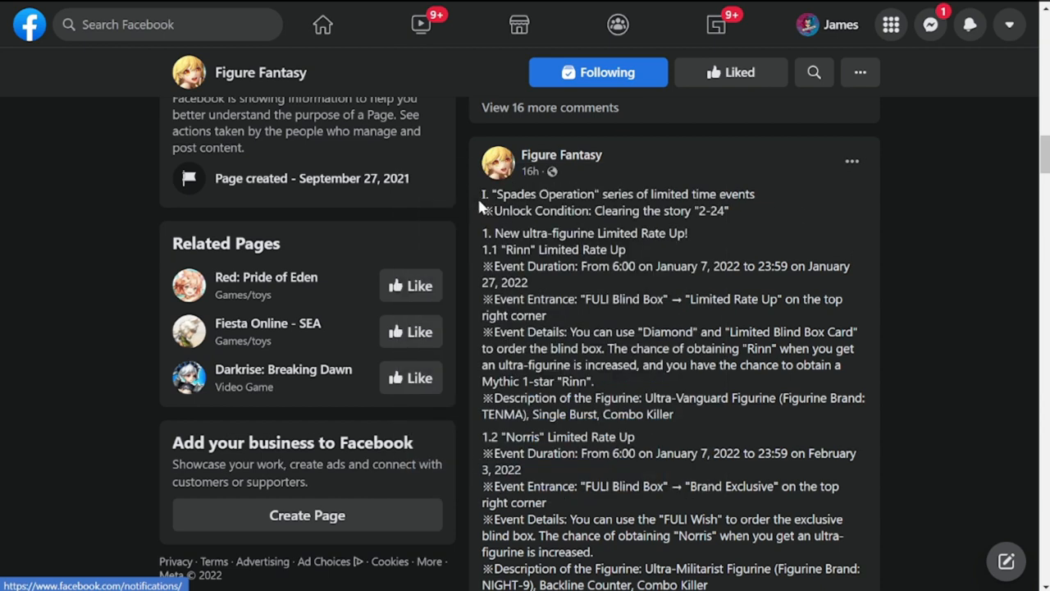
Highlight the Spades Operation title, Rinn entrance name, increased-chance sentence, then figurine description
drag(484, 194, 686, 211)
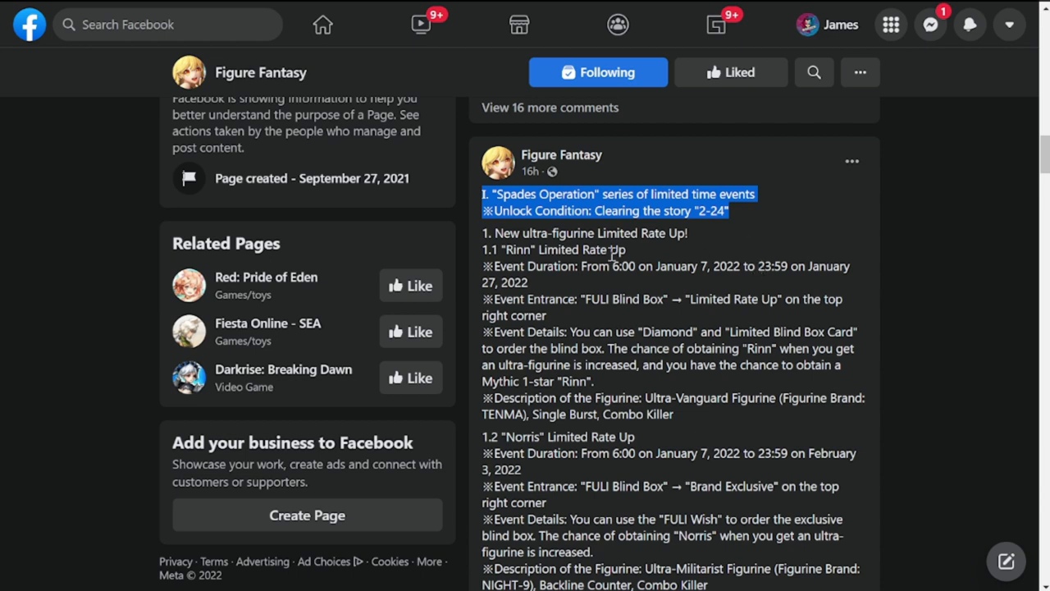
mouse_move(482, 238)
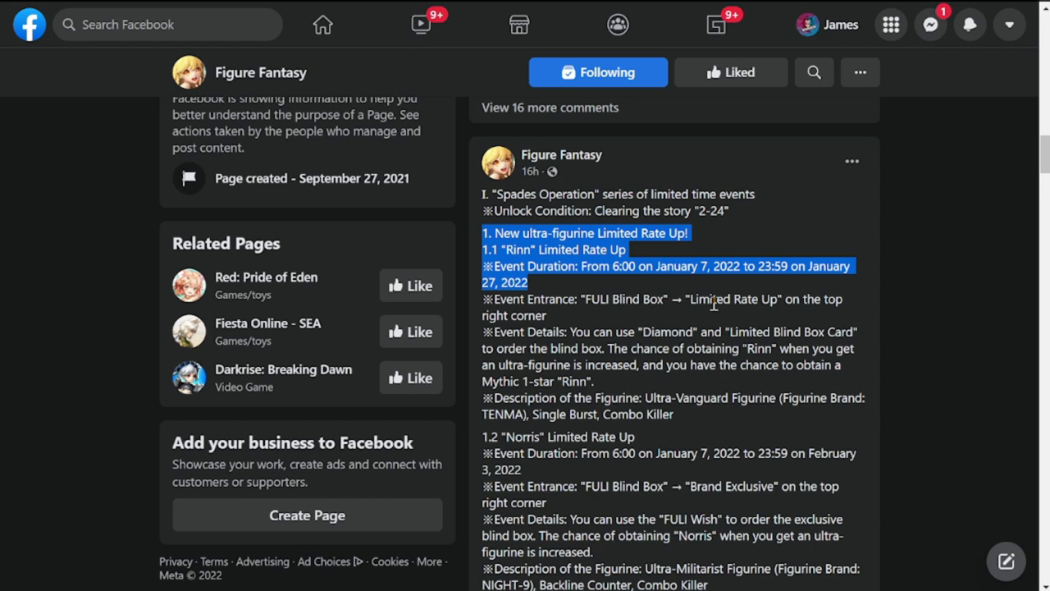
click(689, 302)
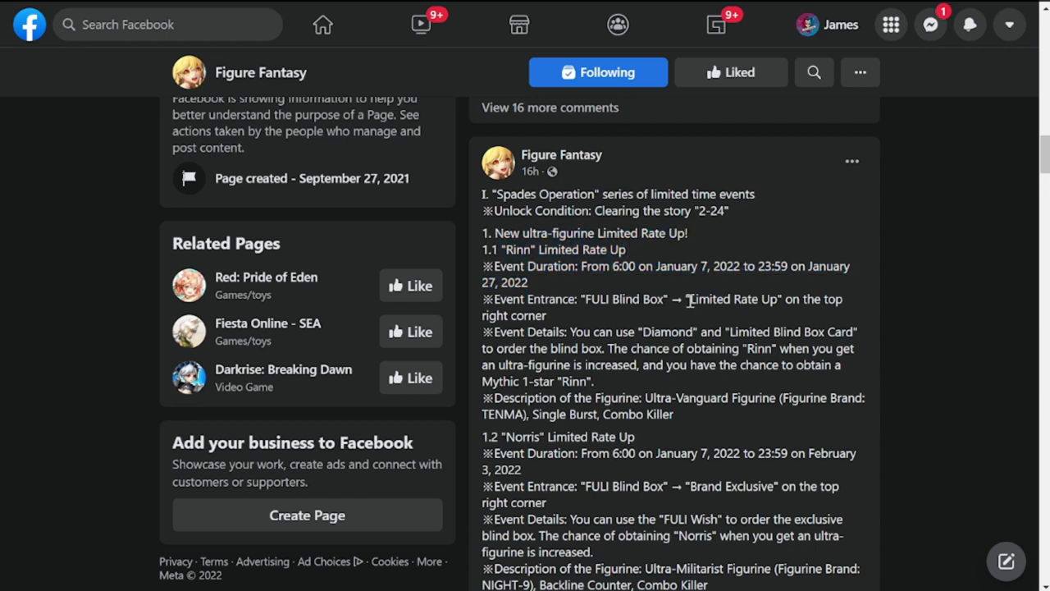
double_click(732, 298)
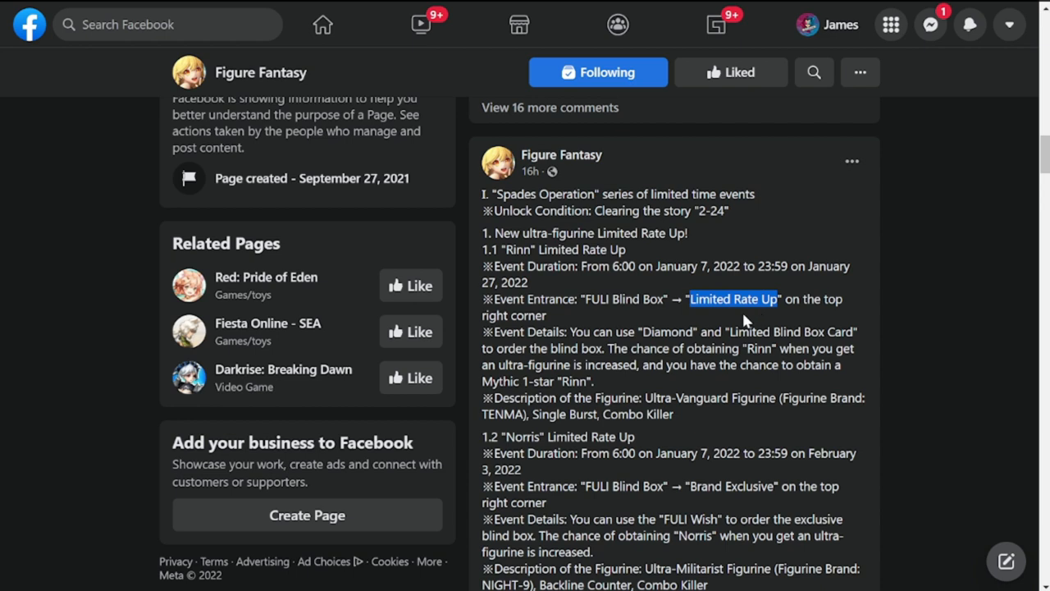
mouse_move(709, 335)
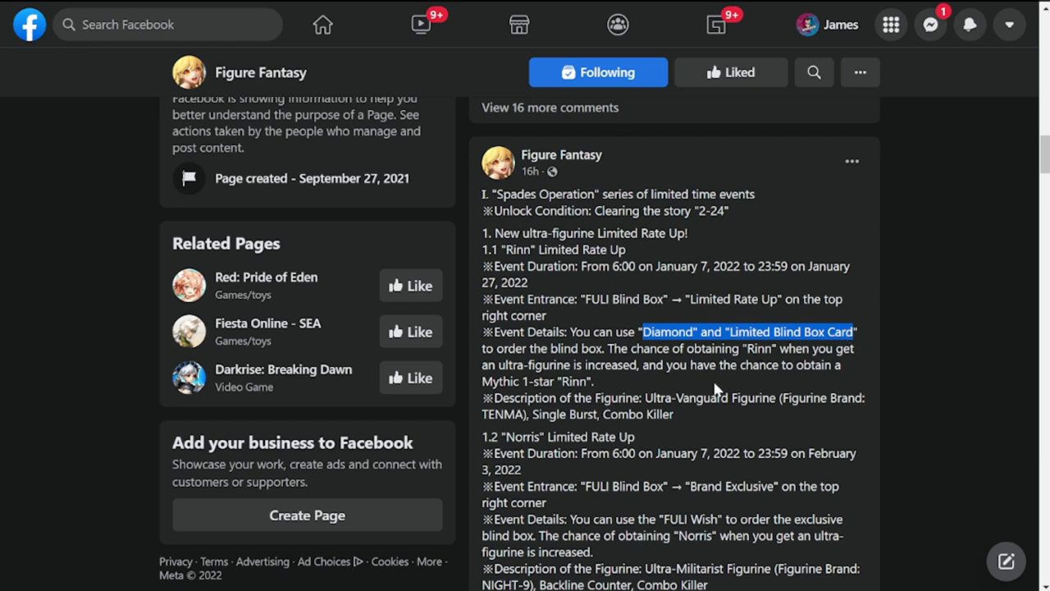
mouse_move(619, 394)
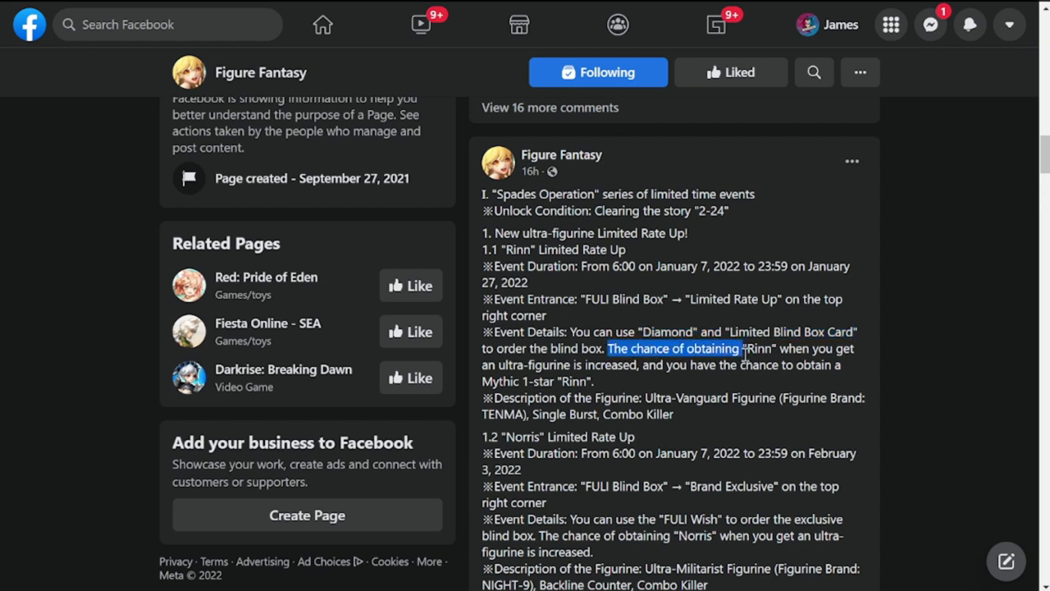
drag(720, 348, 837, 366)
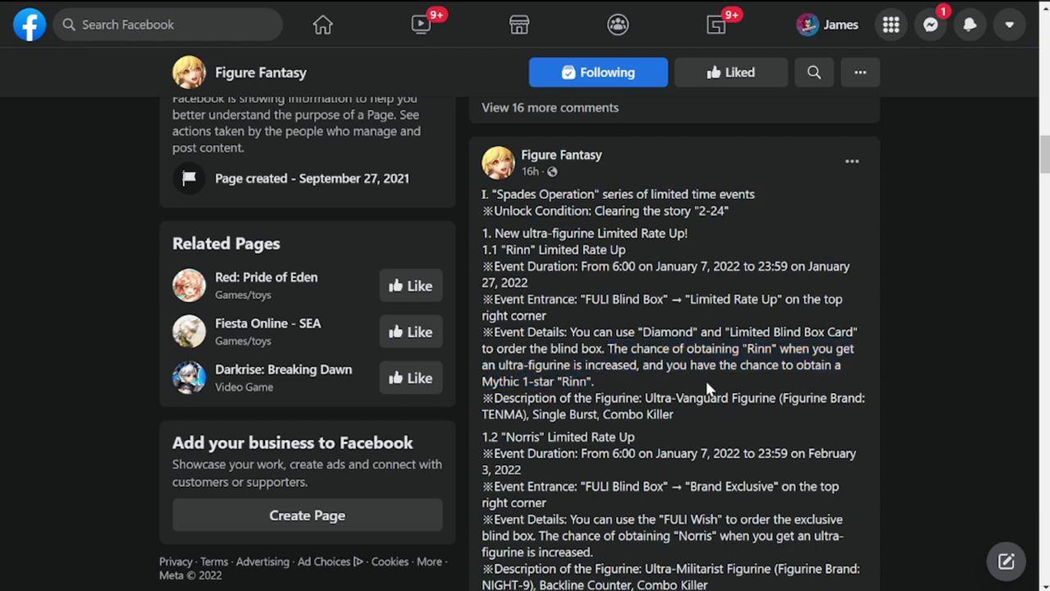
scroll(down, 3)
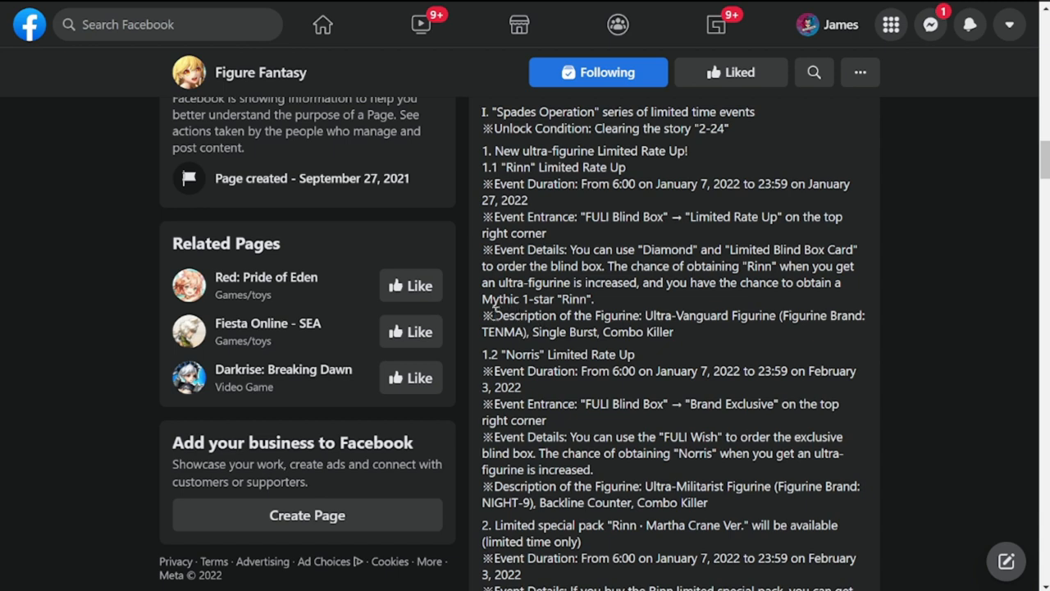
drag(485, 315, 755, 315)
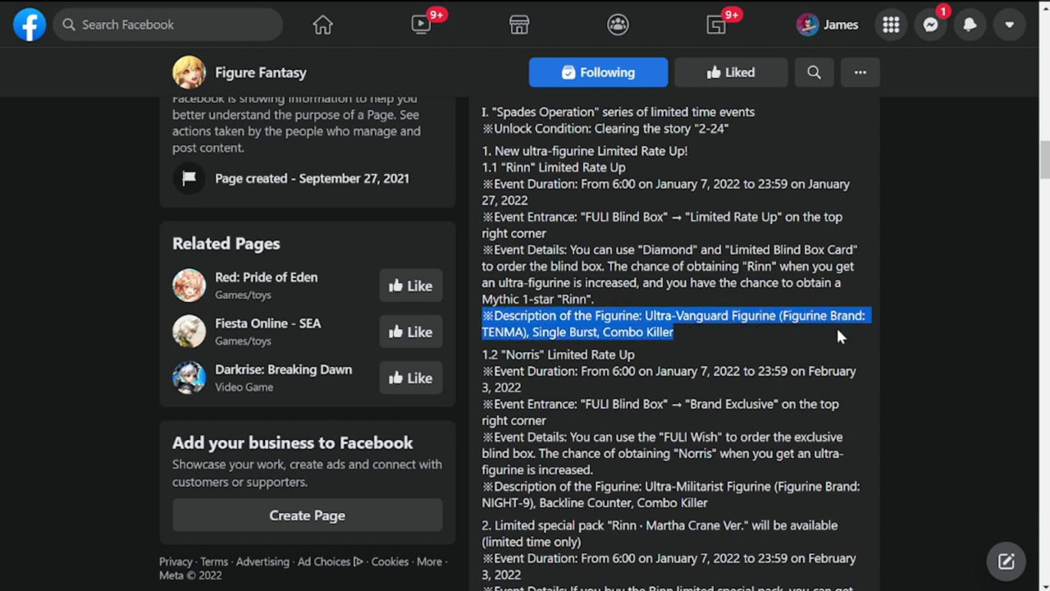
mouse_move(823, 336)
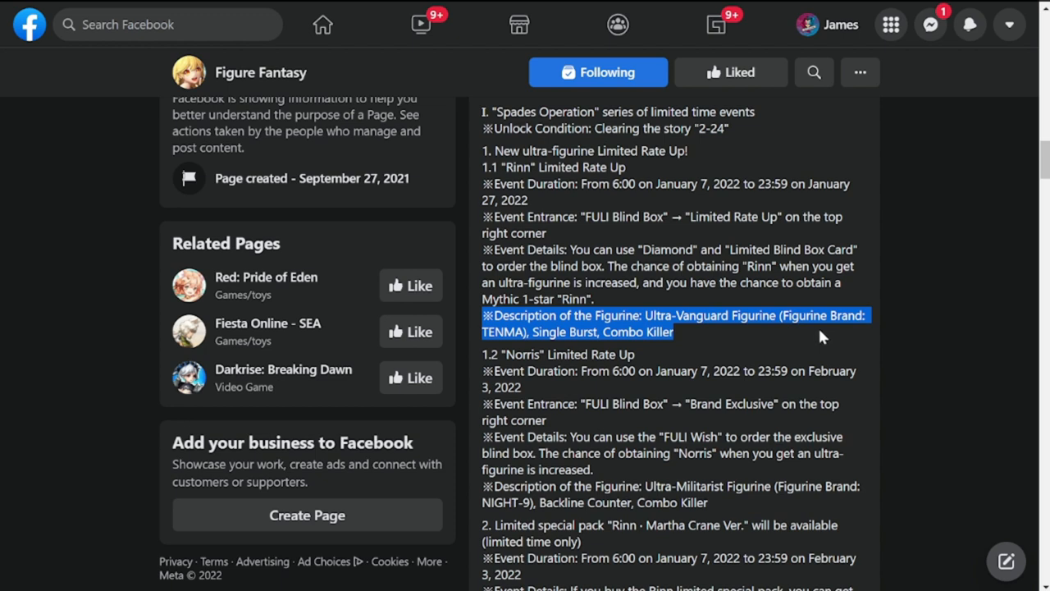
mouse_move(745, 343)
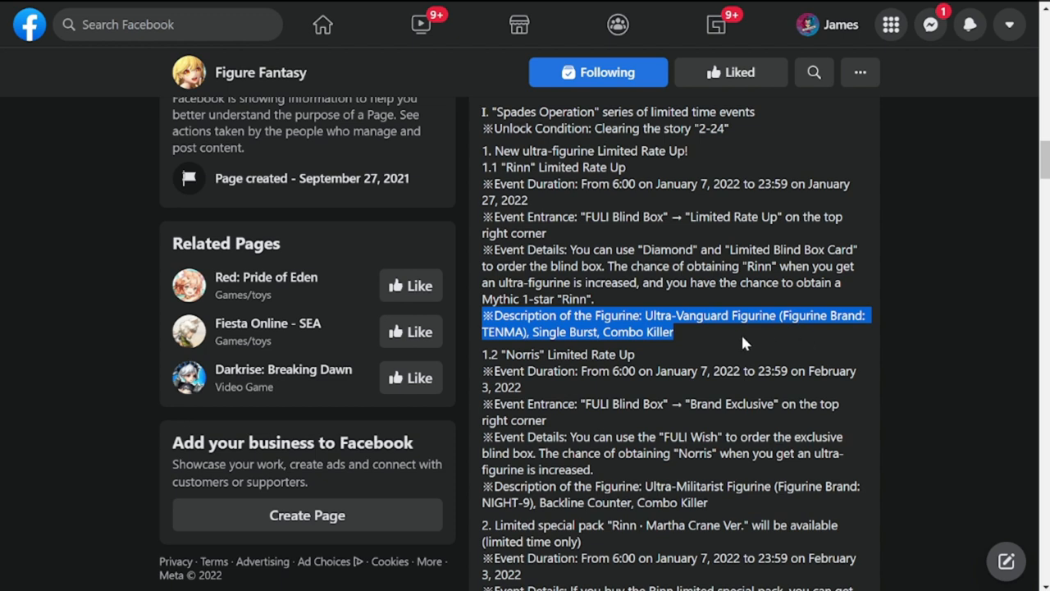
Highlight the Norris rate-up lines and entrance route, then scroll to the Rinn · Martha Crane Ver. pack
scroll(down, 3)
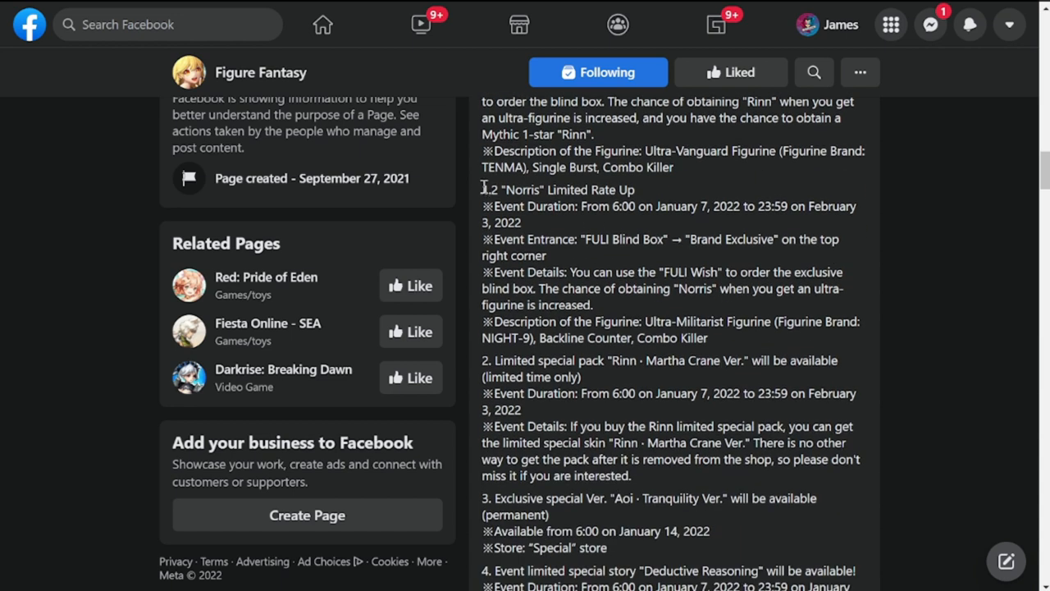
drag(483, 189, 632, 206)
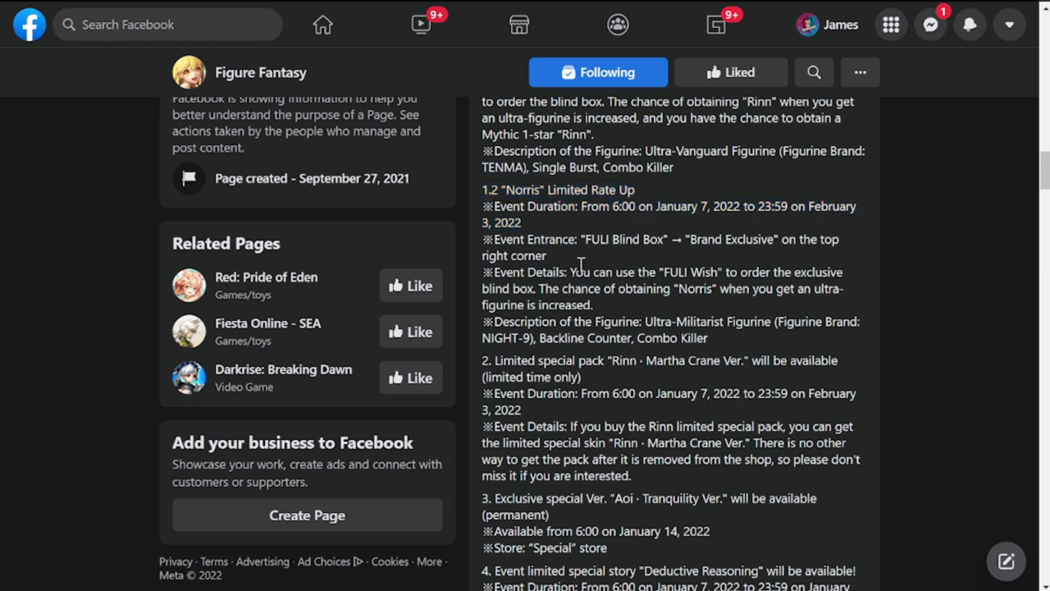
double_click(597, 239)
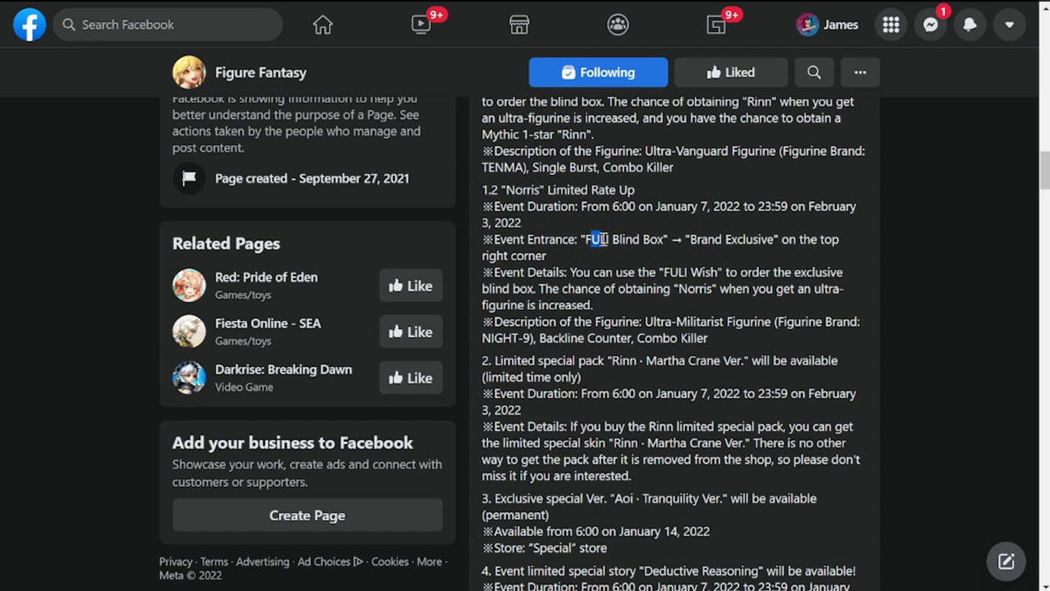
drag(590, 239, 841, 255)
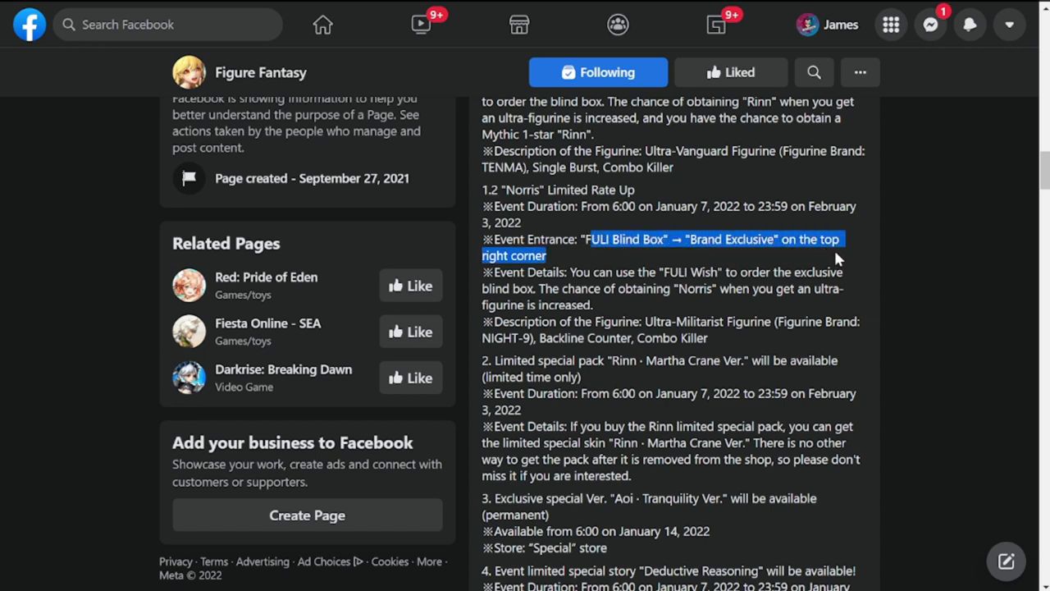
mouse_move(744, 273)
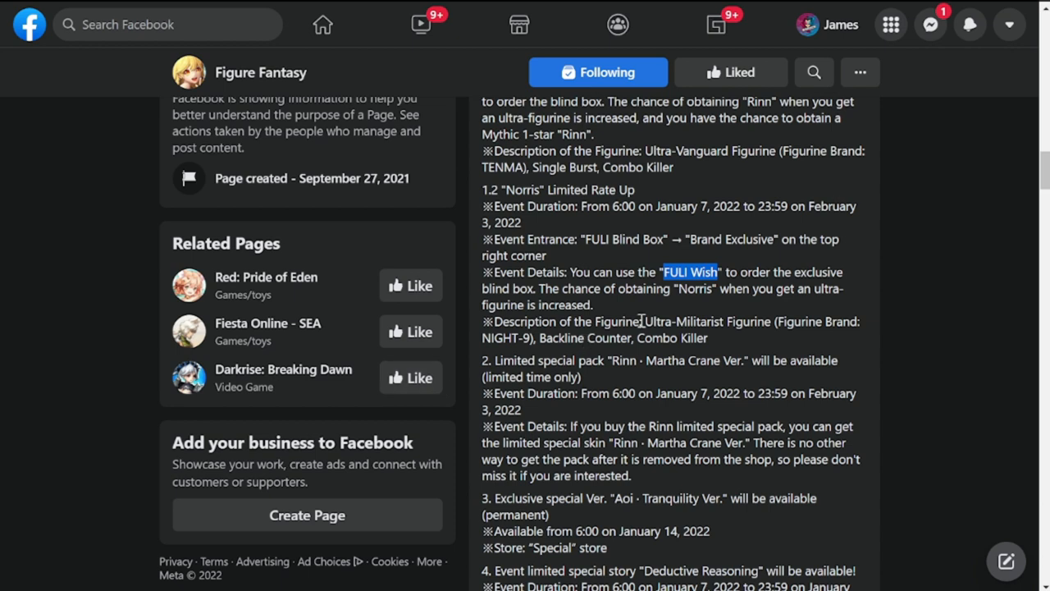
mouse_move(642, 319)
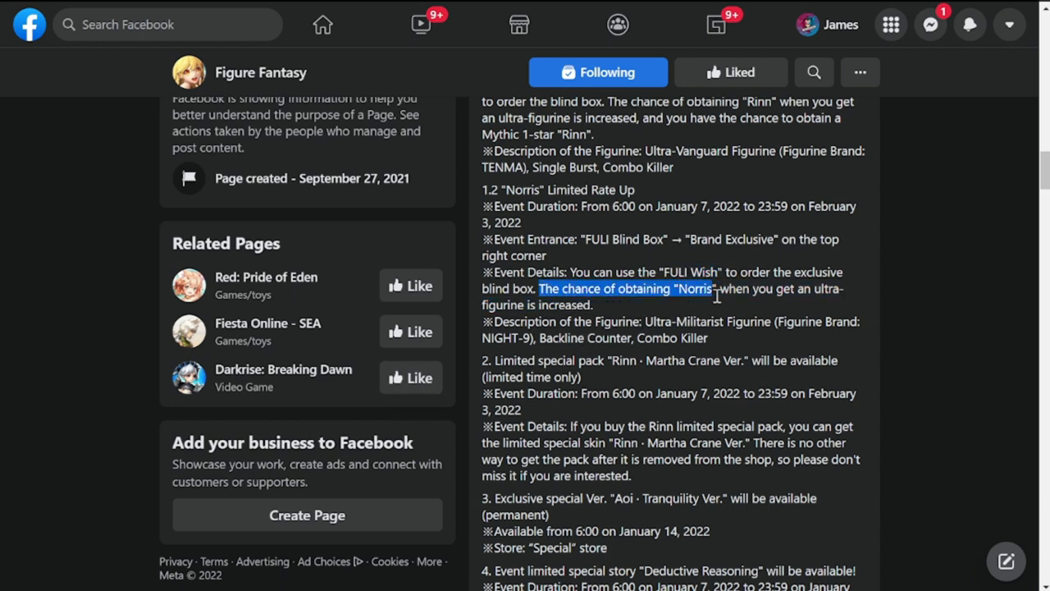
scroll(down, 3)
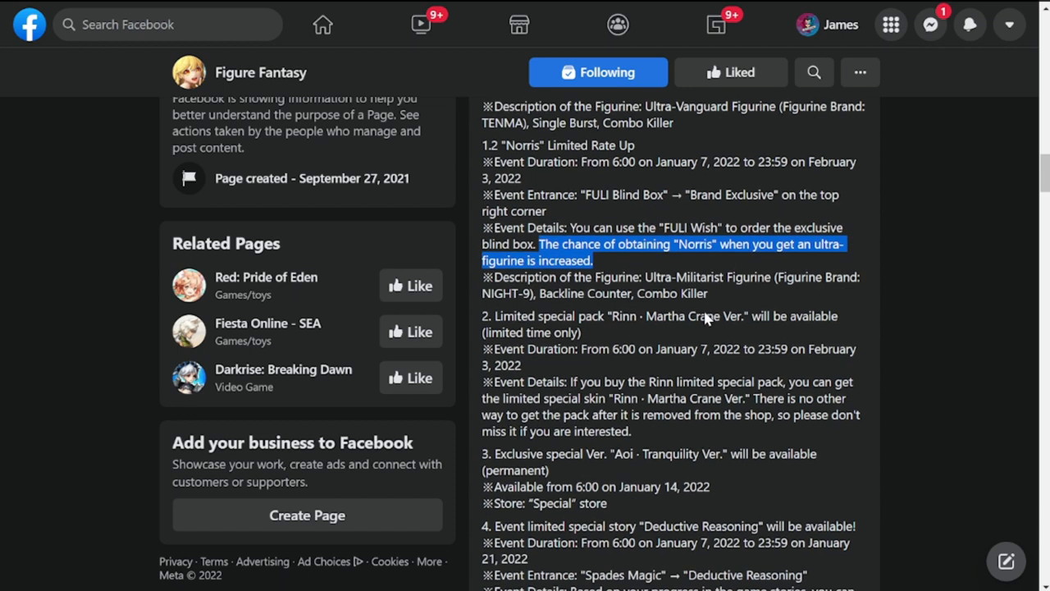
scroll(down, 3)
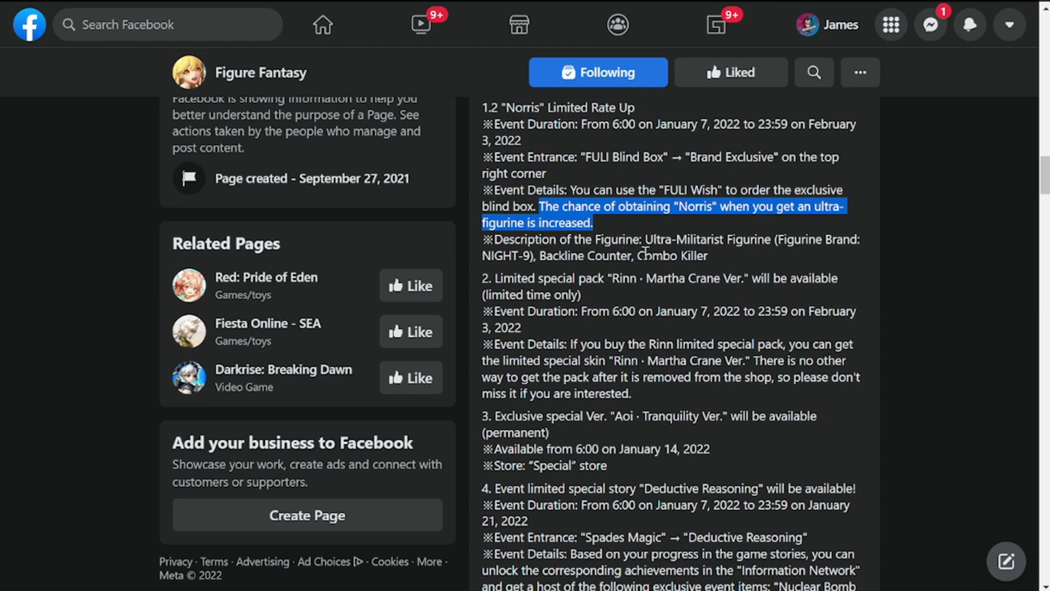
mouse_move(786, 265)
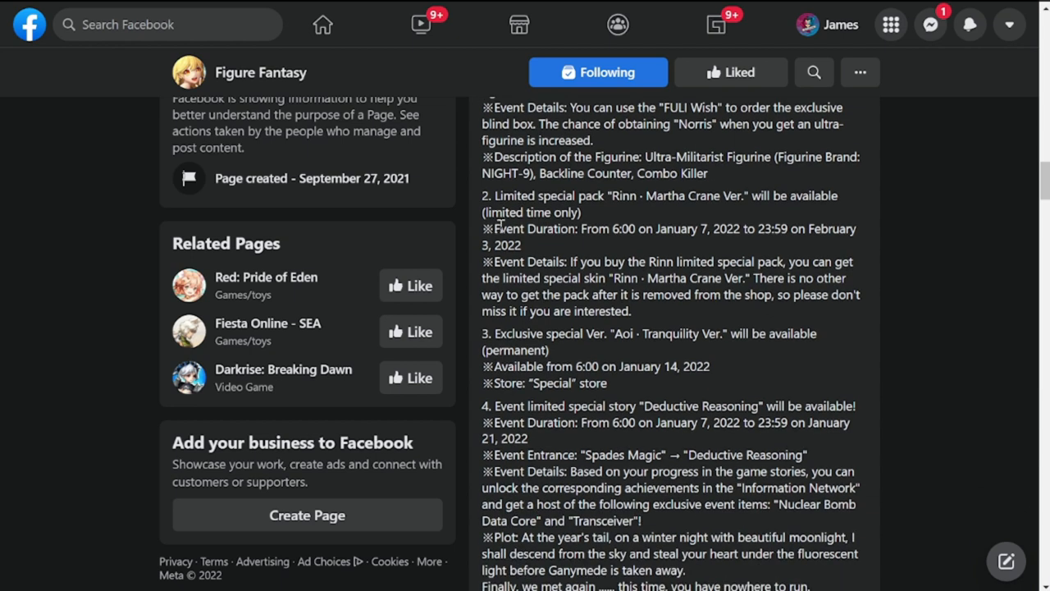
drag(498, 195, 583, 212)
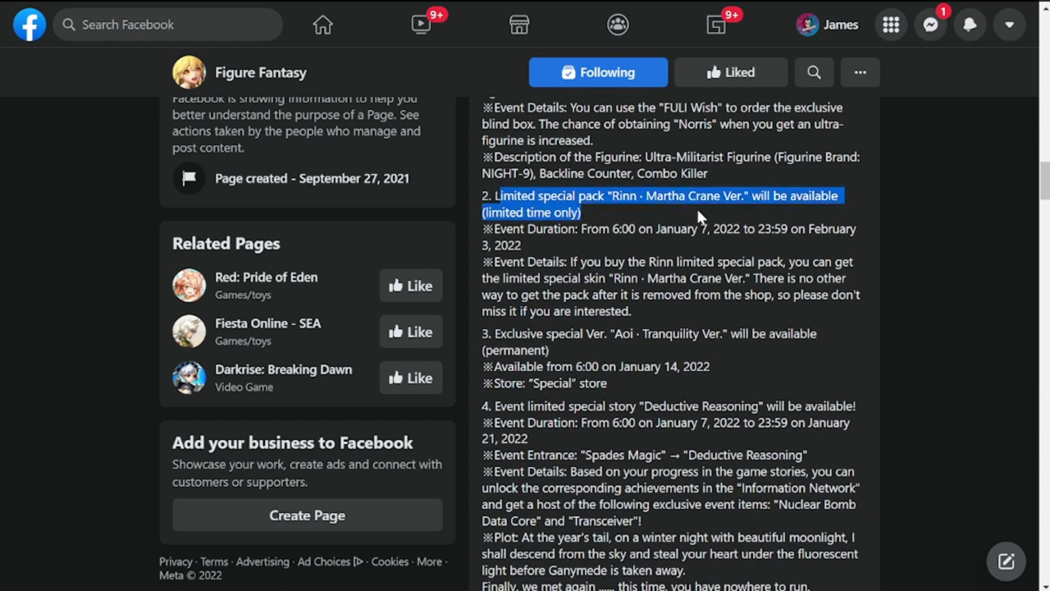
mouse_move(810, 213)
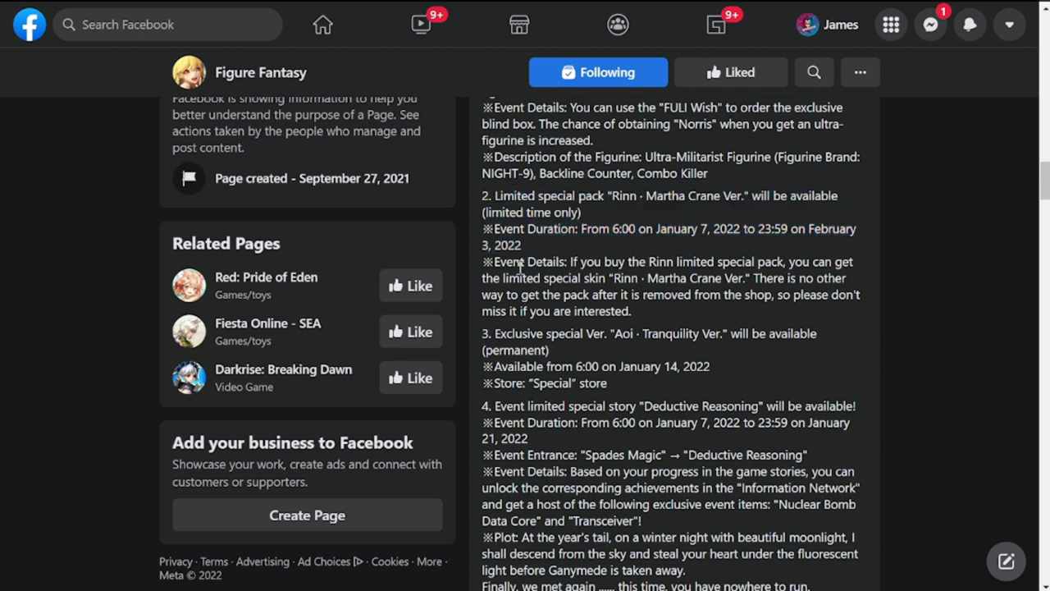
mouse_move(640, 261)
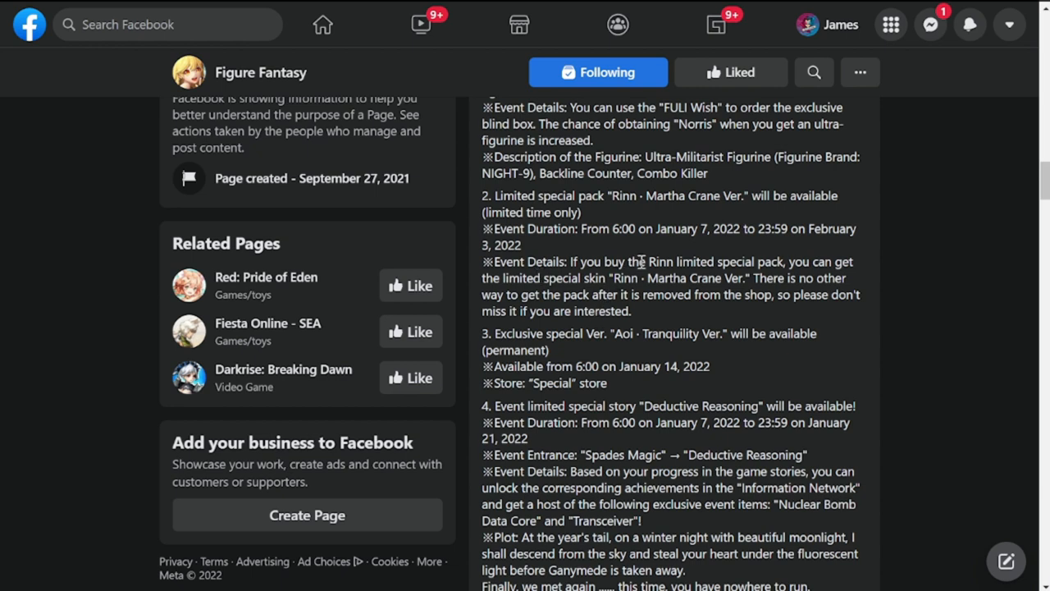
mouse_move(689, 261)
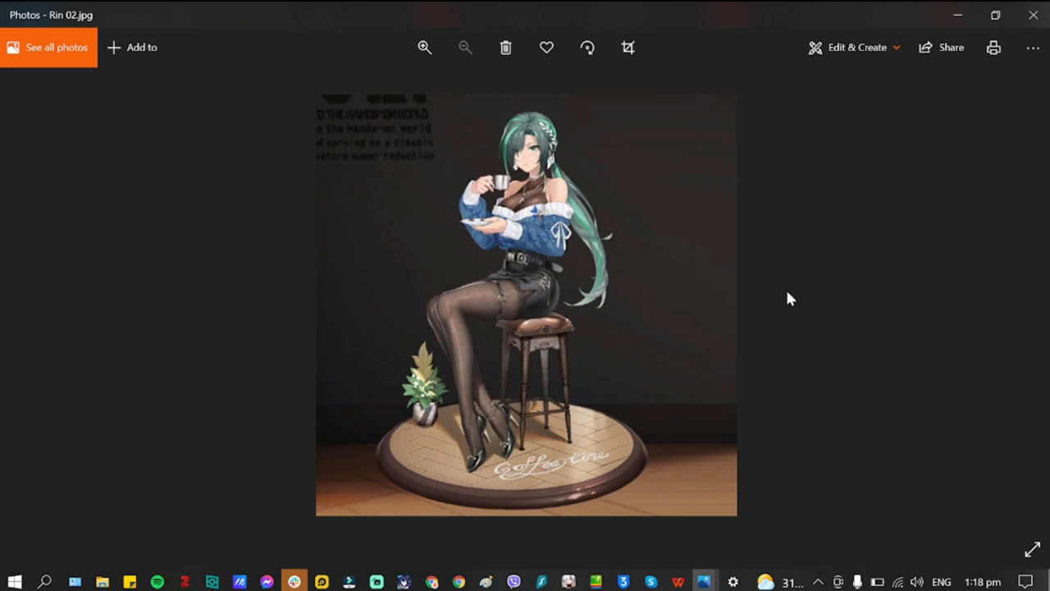
mouse_move(835, 283)
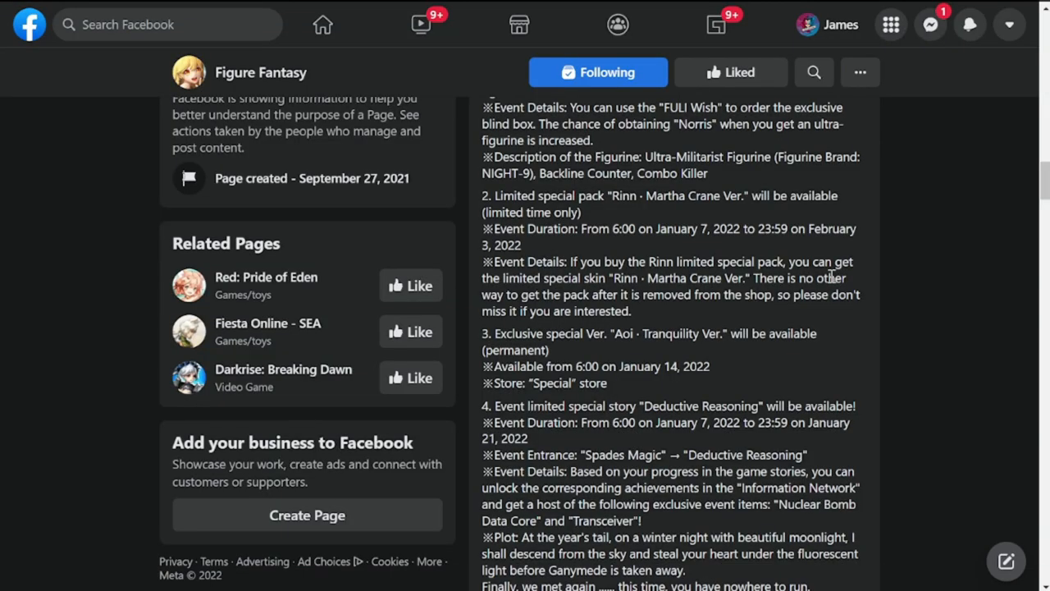
Highlight item 3, Aoi · Tranquility Ver., through its availability date and Special store line
scroll(down, 3)
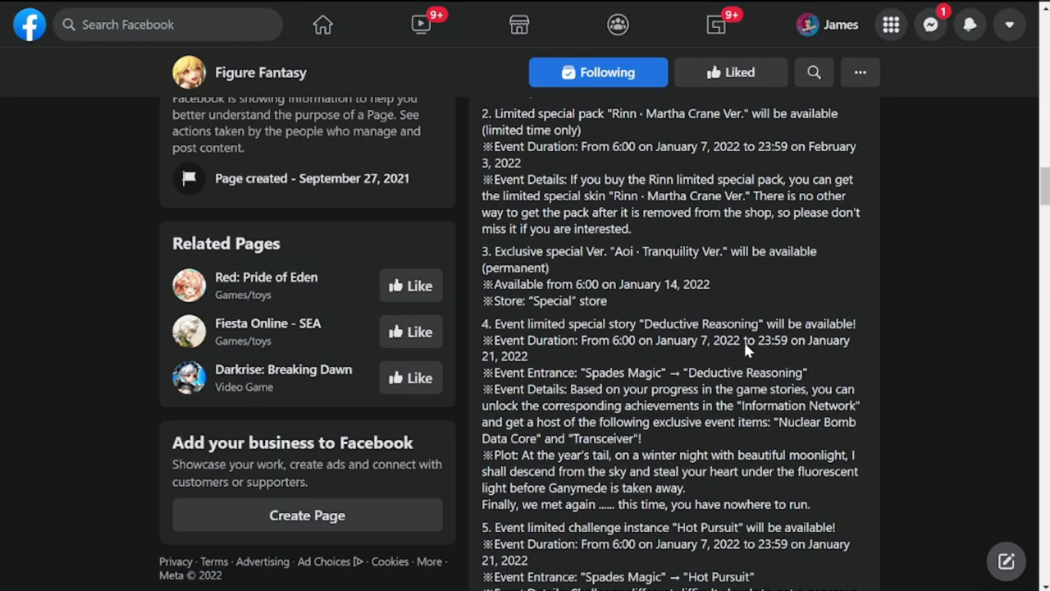
scroll(down, 3)
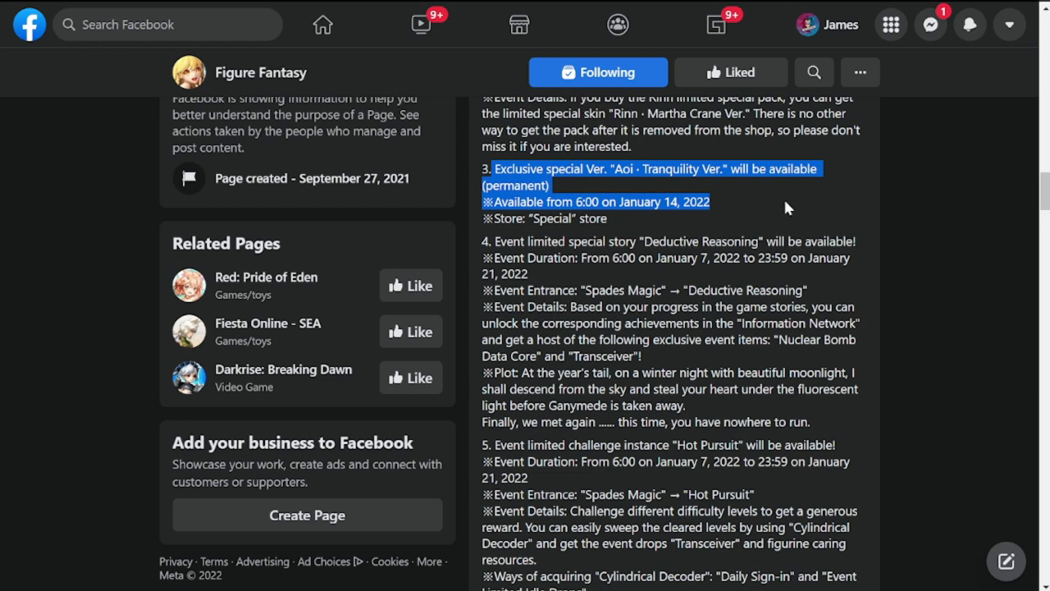
drag(788, 208, 739, 219)
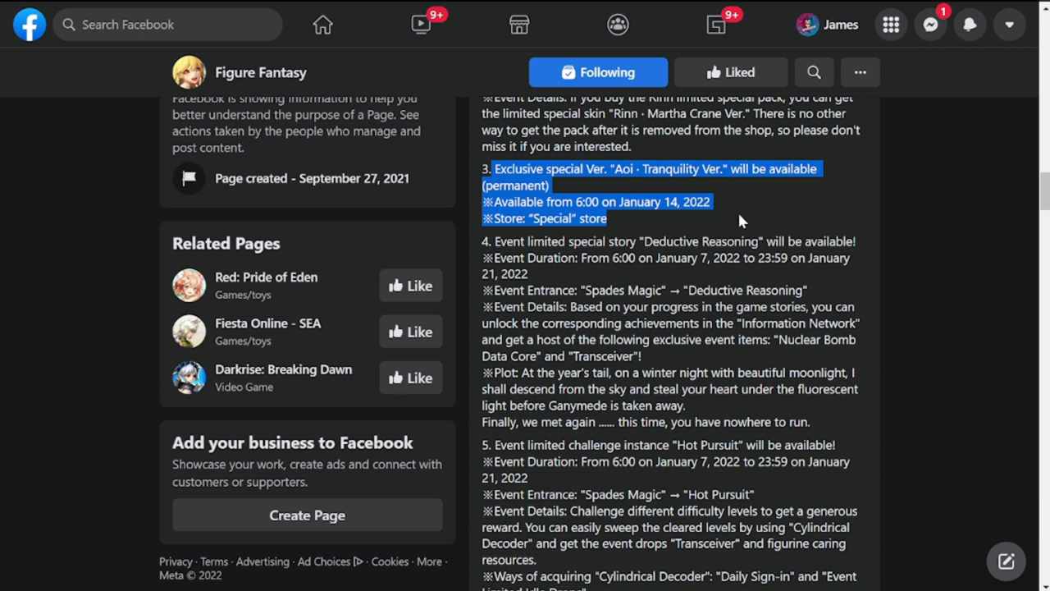
mouse_move(647, 210)
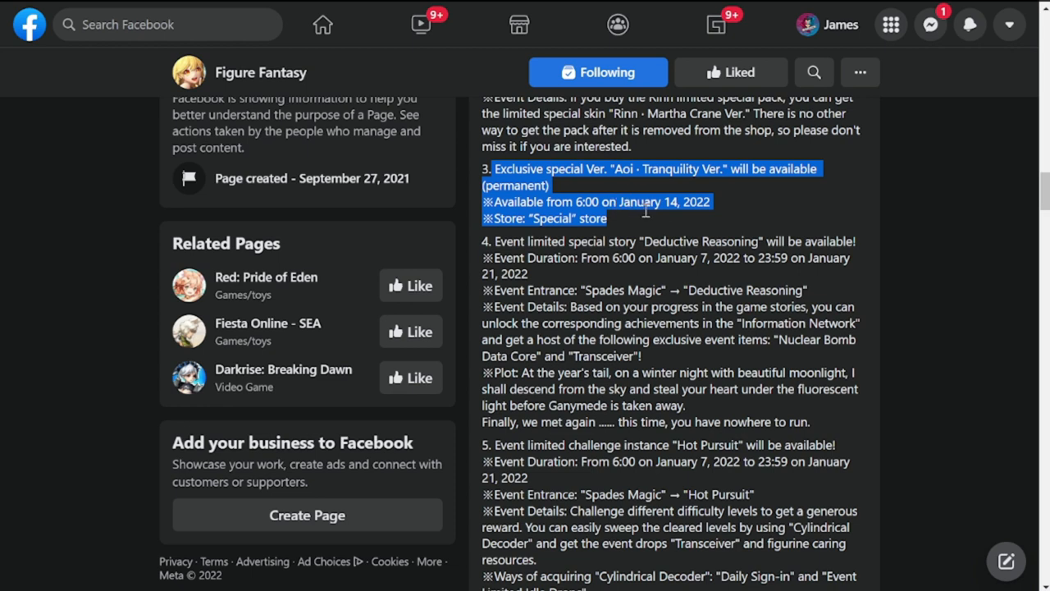
mouse_move(728, 210)
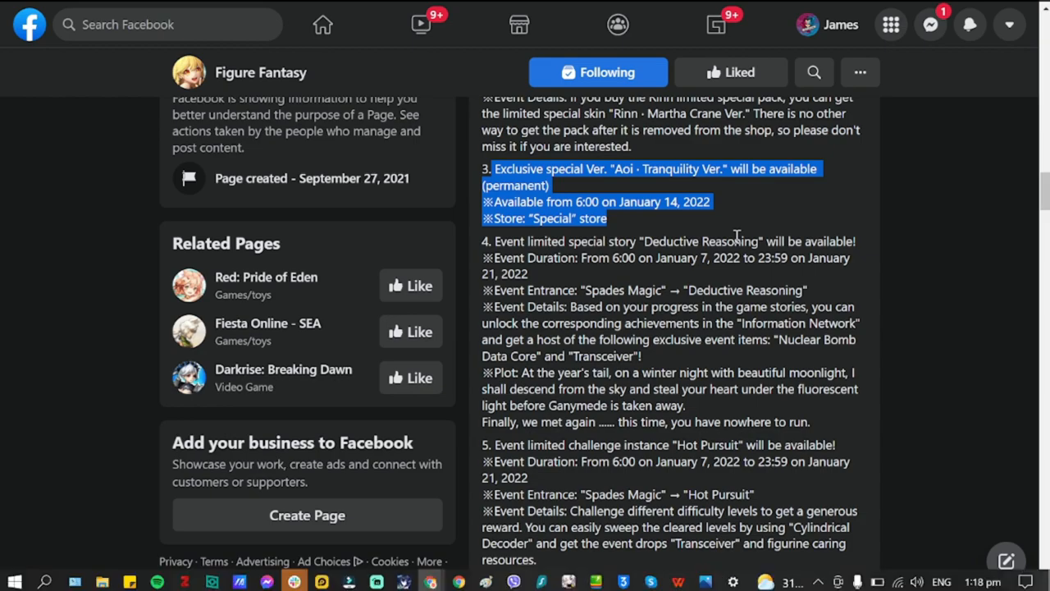
View the Aoi 02.jpg skin preview in Photos, then bring up the Alt+Tab window switcher
click(294, 582)
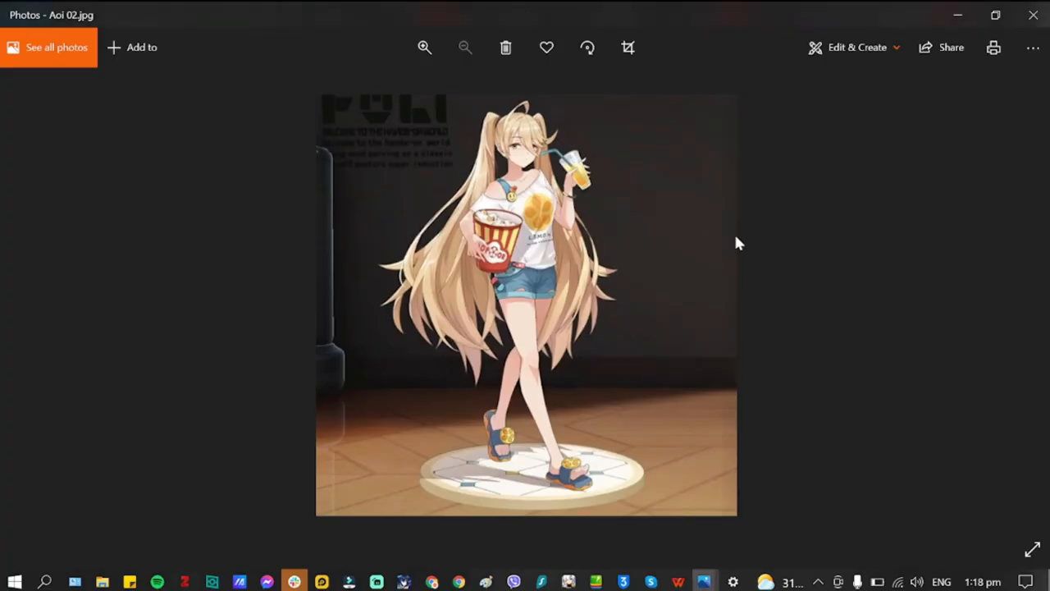
mouse_move(713, 289)
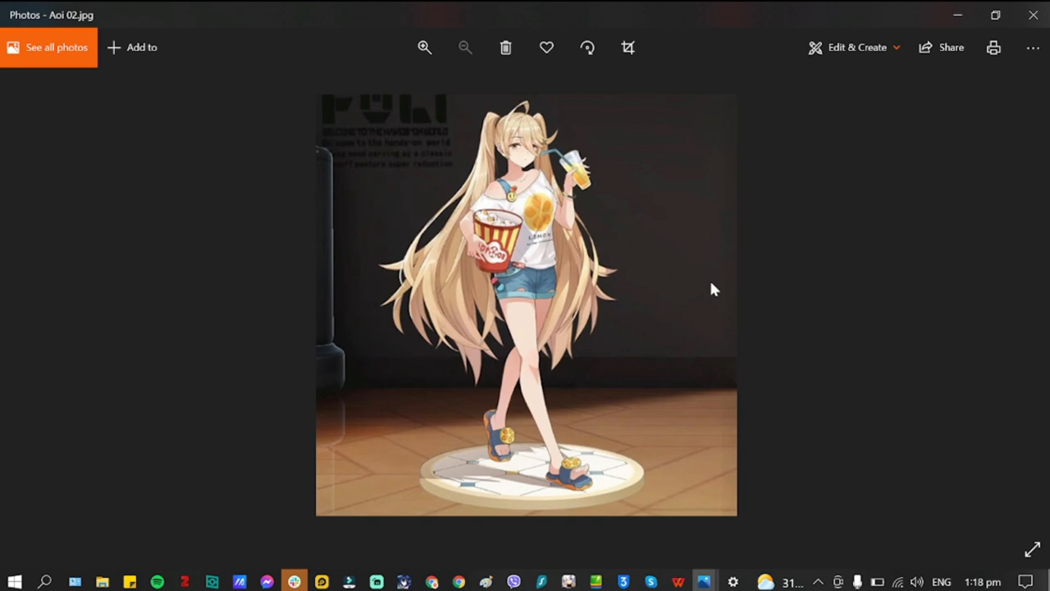
mouse_move(443, 340)
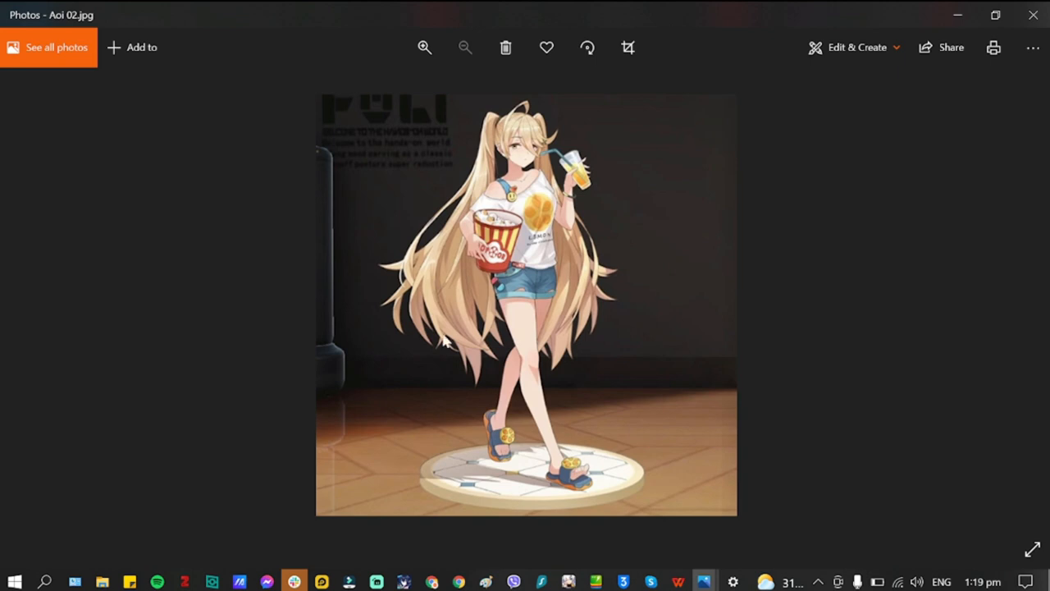
mouse_move(542, 285)
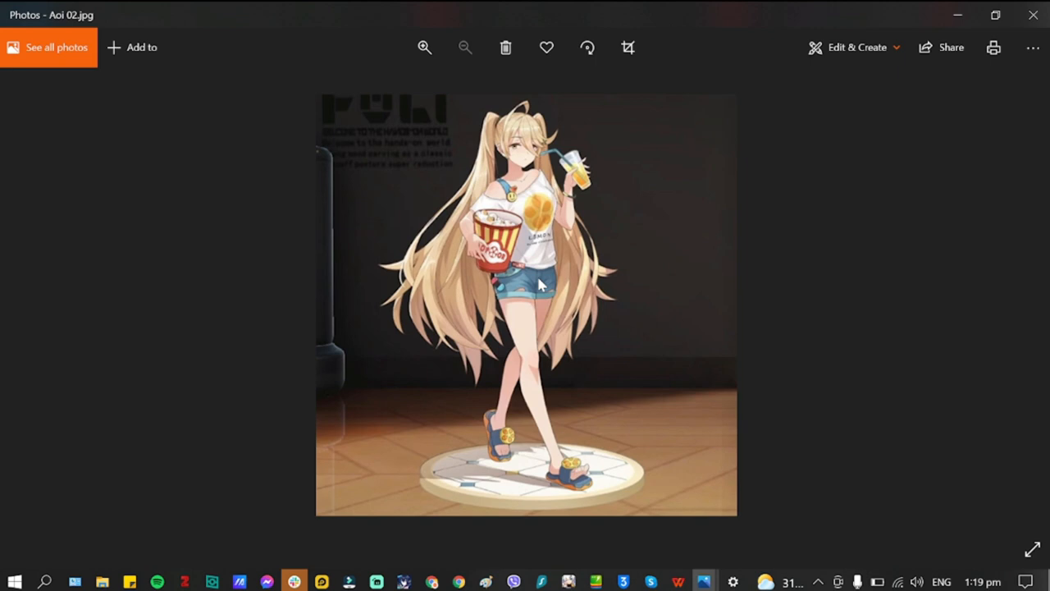
key(alt+tab)
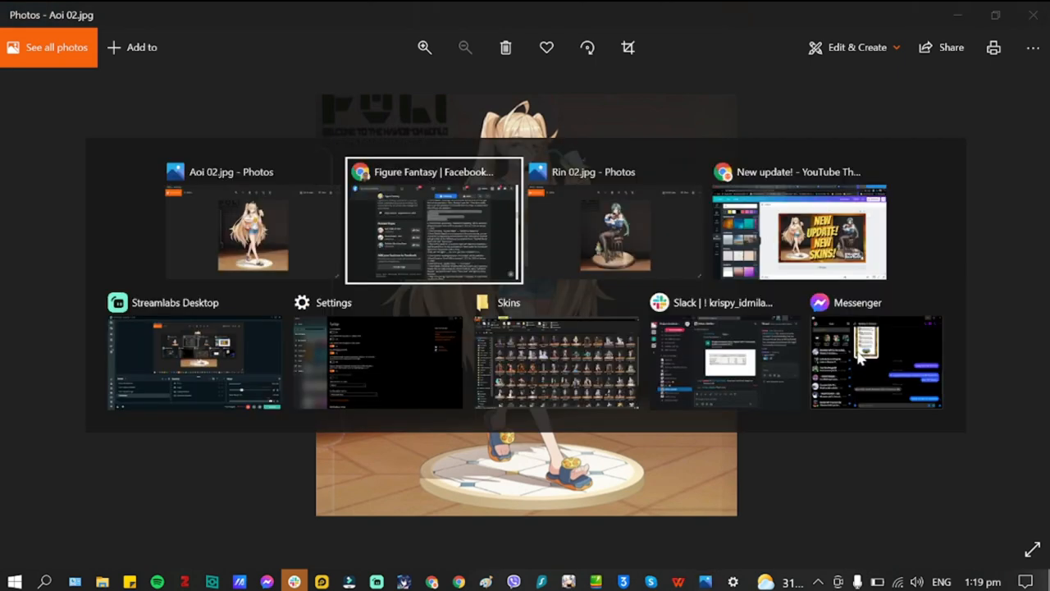
Back on Facebook, highlight the Hot Pursuit heading and duration, then select the Cylindrical Decoder line
click(433, 219)
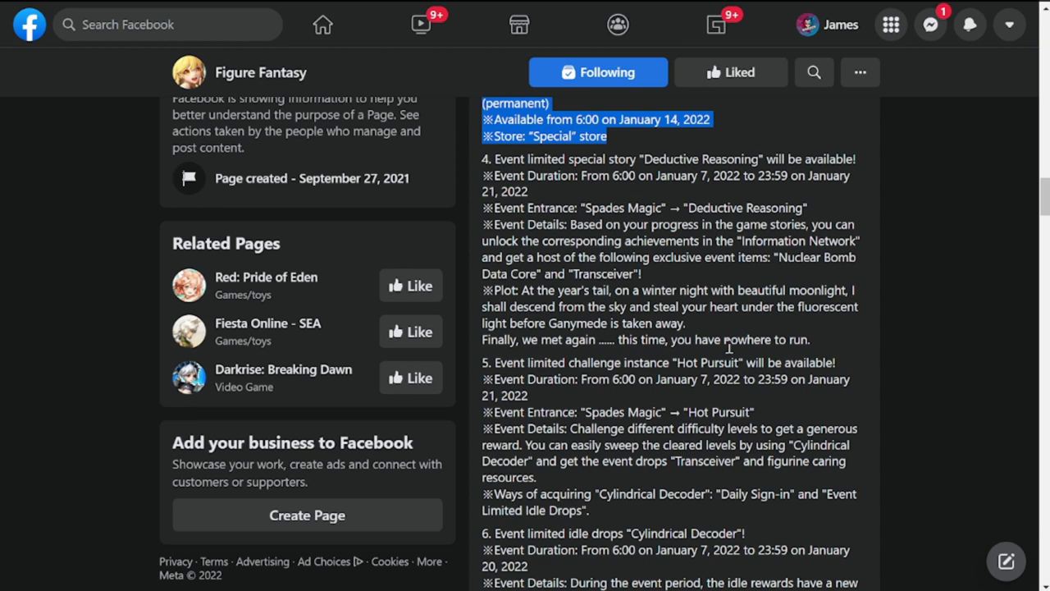
mouse_move(656, 169)
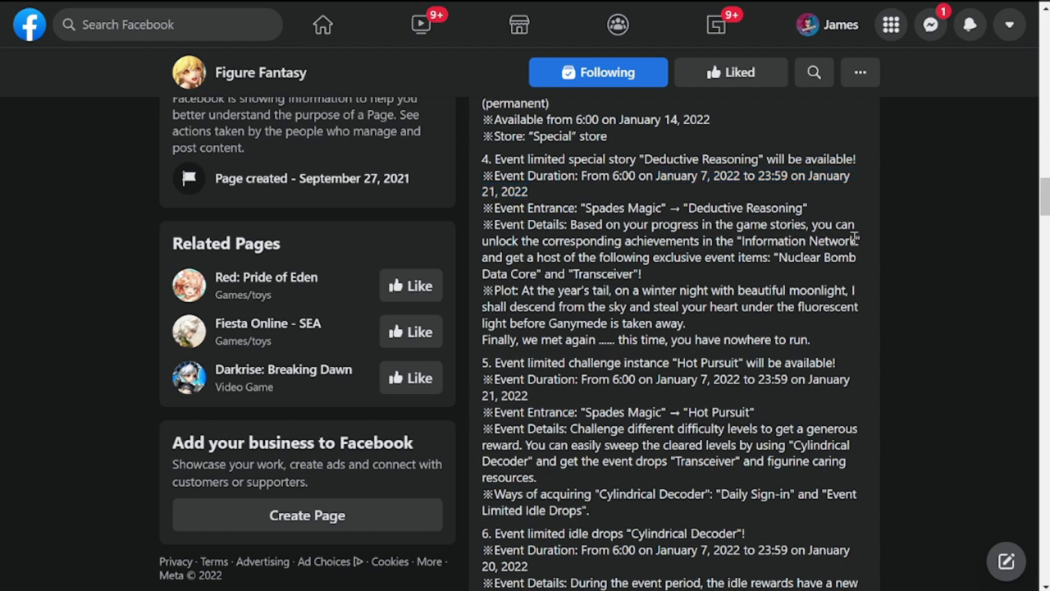
mouse_move(551, 220)
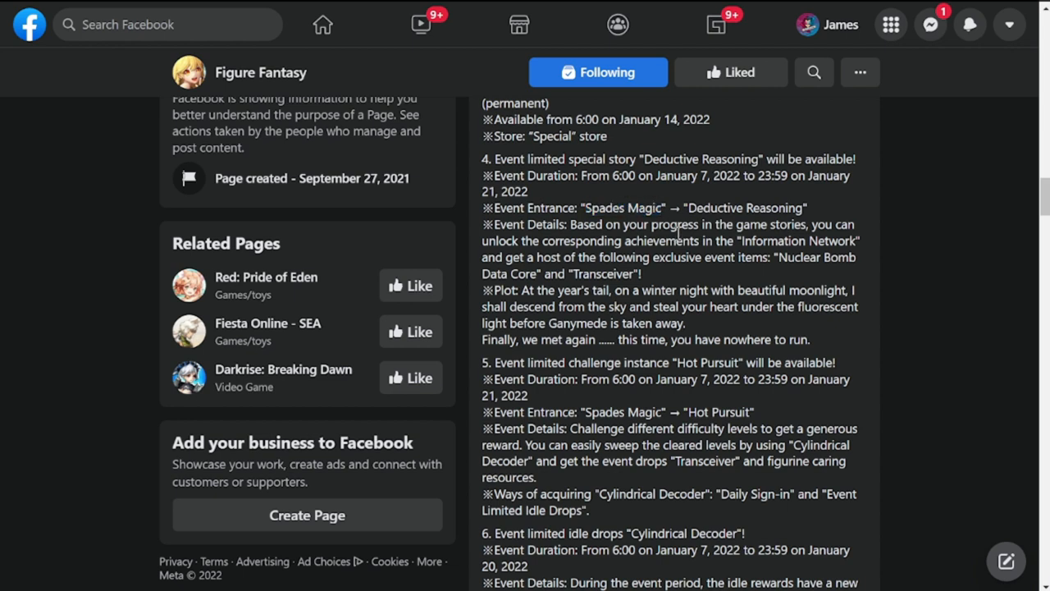
scroll(down, 3)
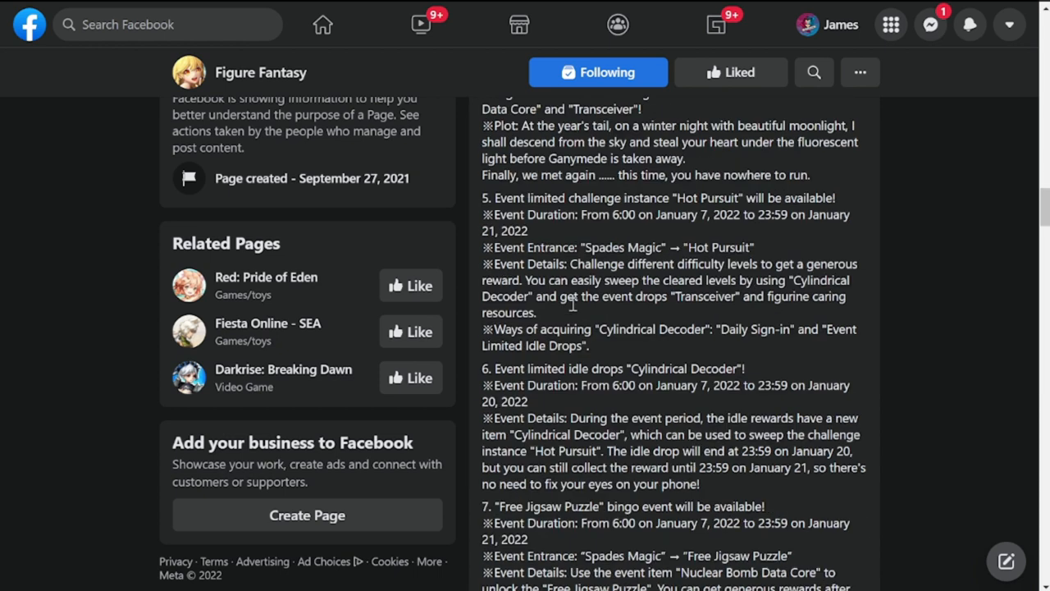
drag(501, 198, 578, 214)
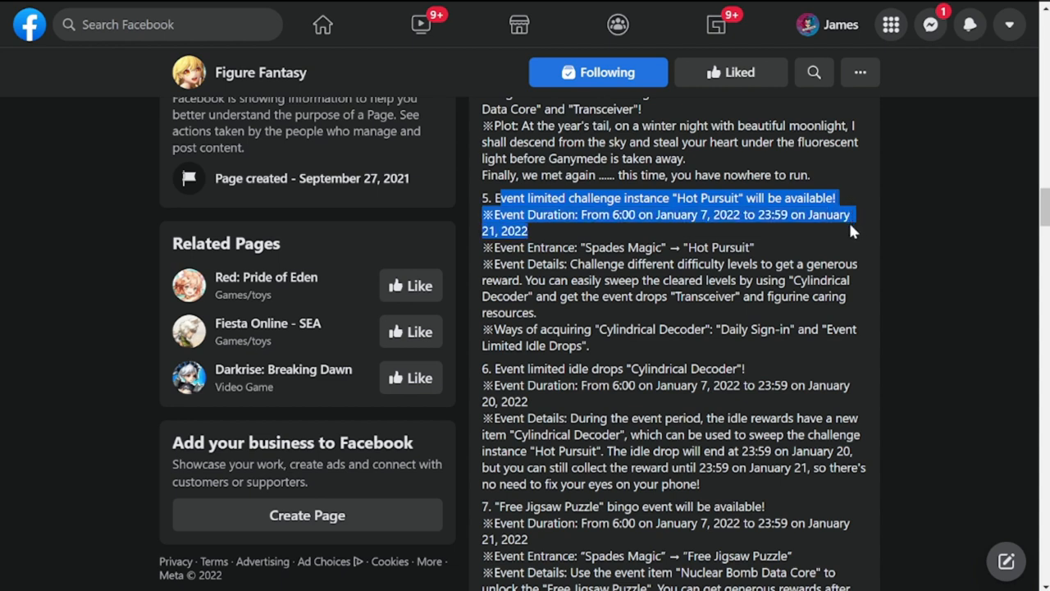
mouse_move(607, 323)
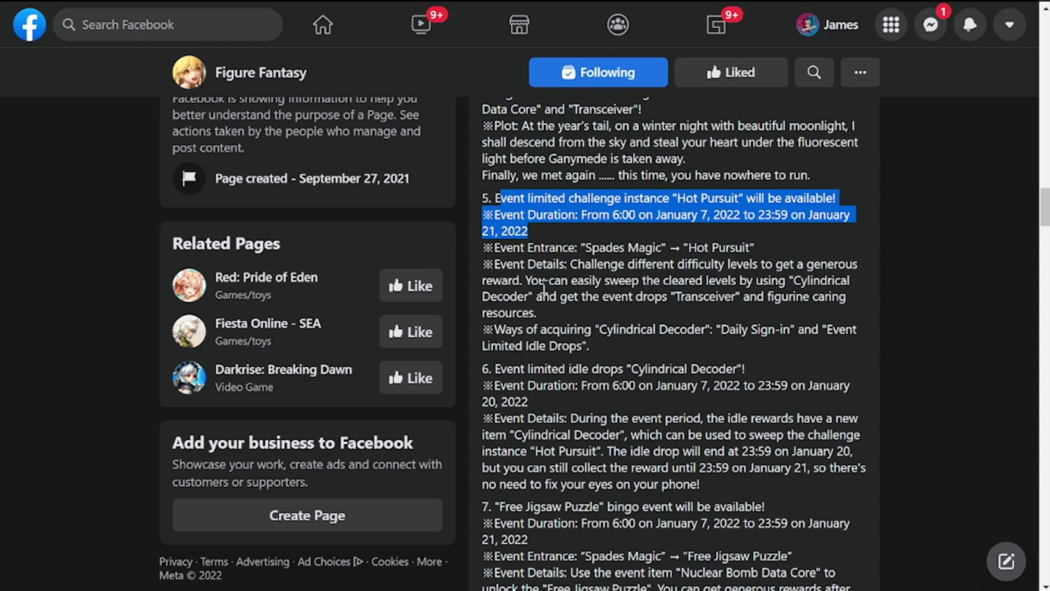
mouse_move(644, 258)
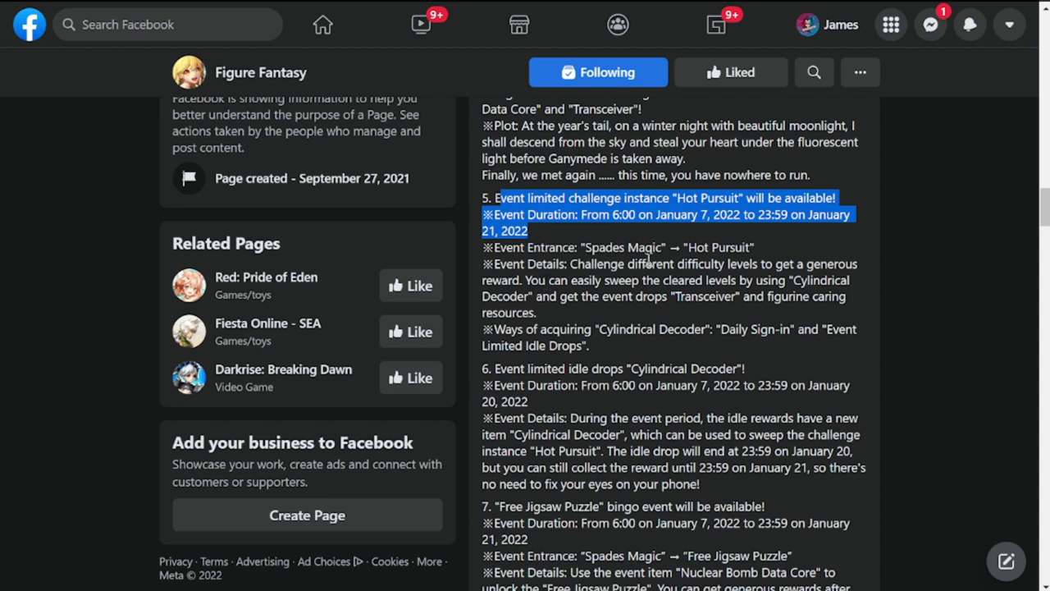
scroll(down, 3)
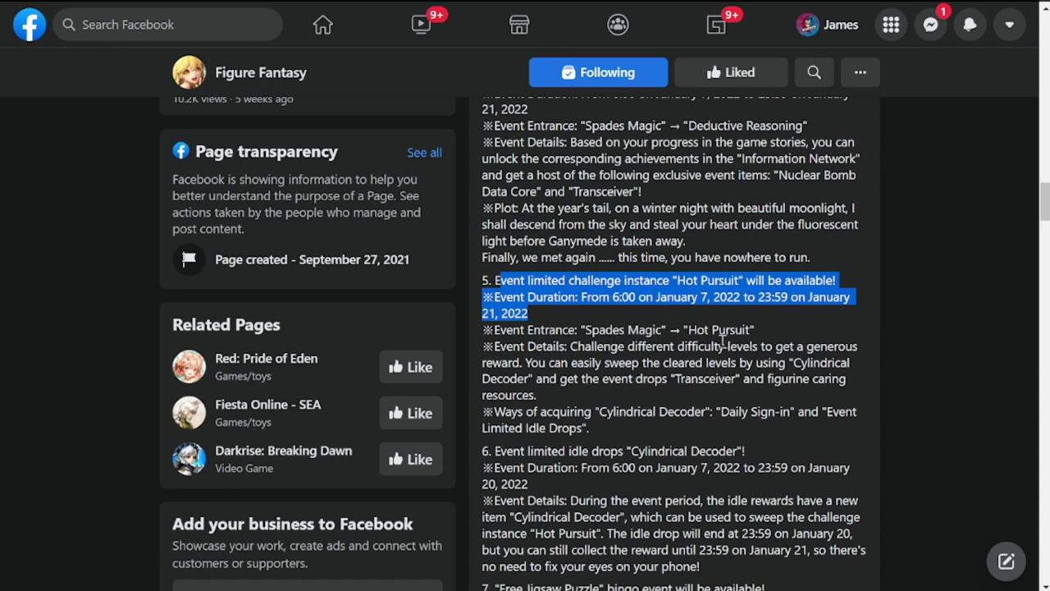
mouse_move(710, 371)
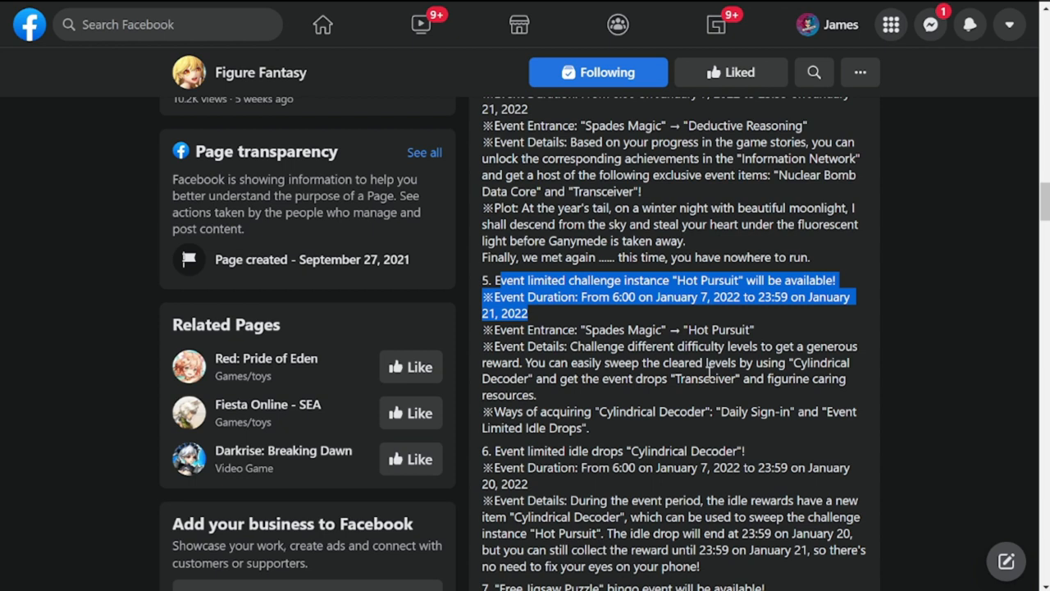
click(675, 353)
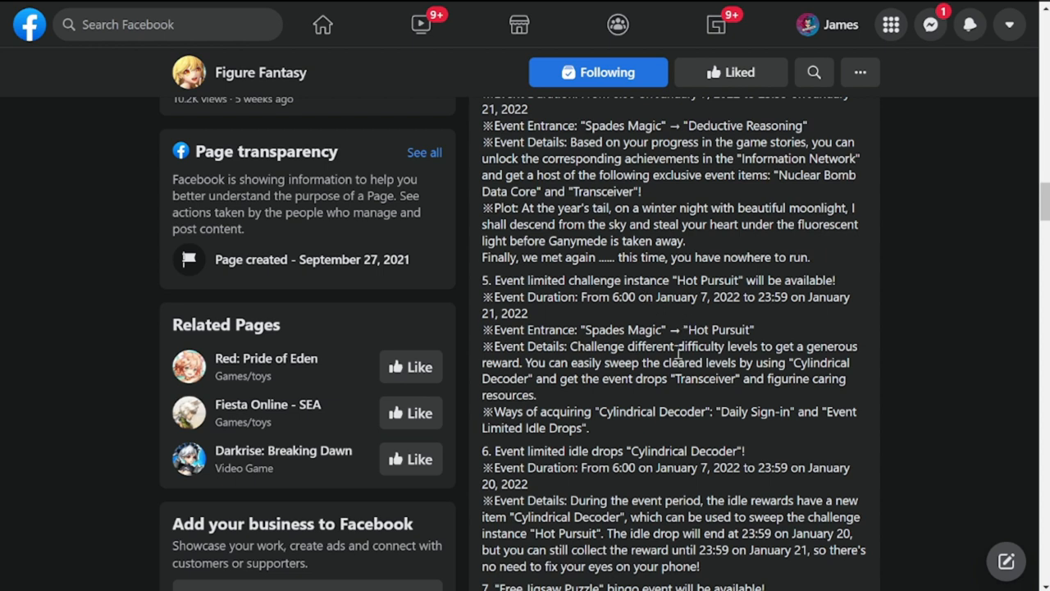
mouse_move(646, 409)
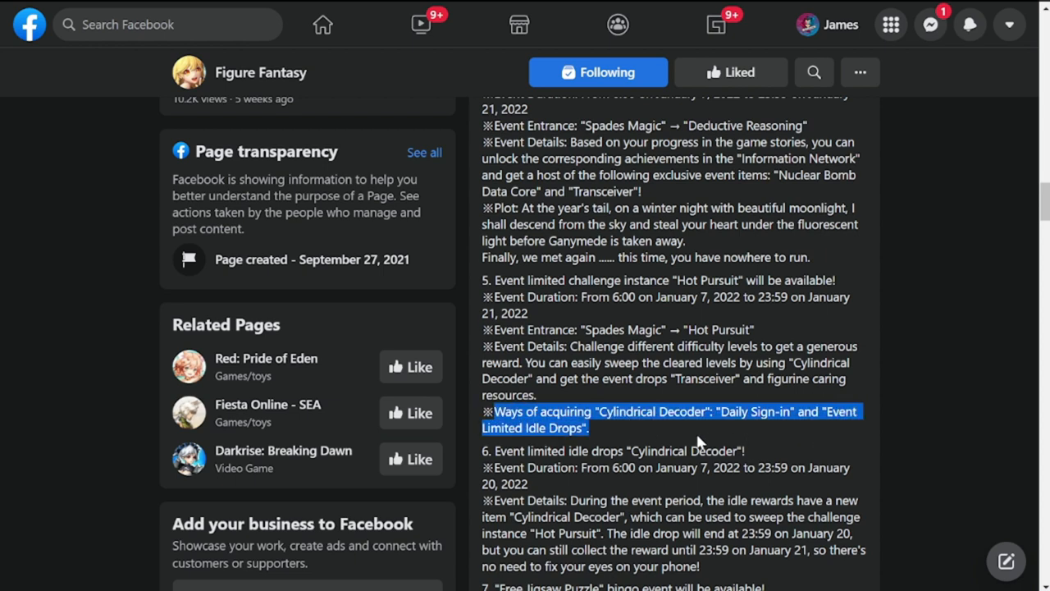
Highlight the Cylindrical Decoder idle drops title and duration, then clear it
scroll(down, 3)
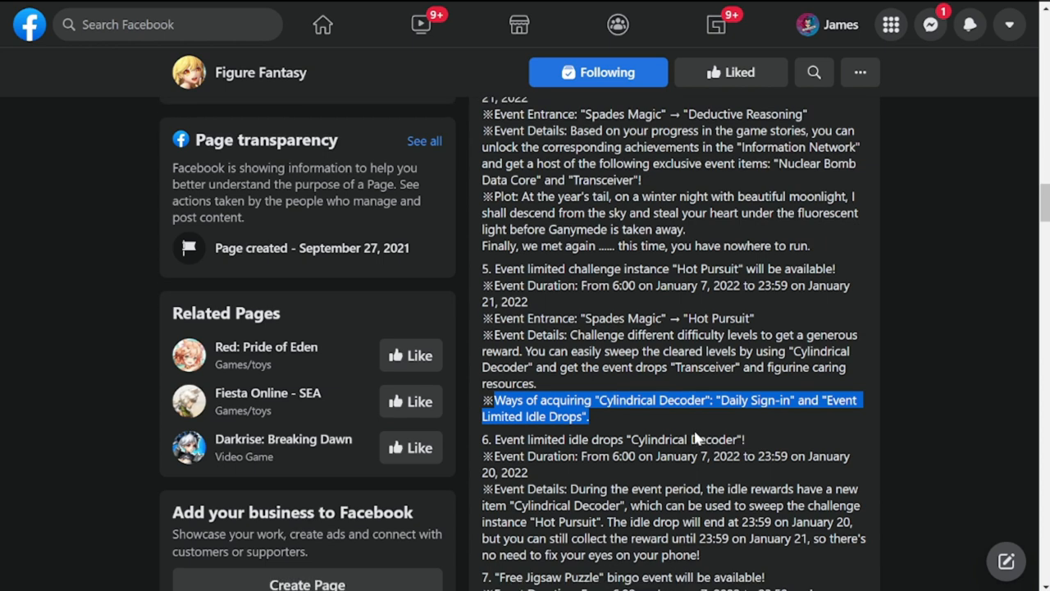
scroll(down, 3)
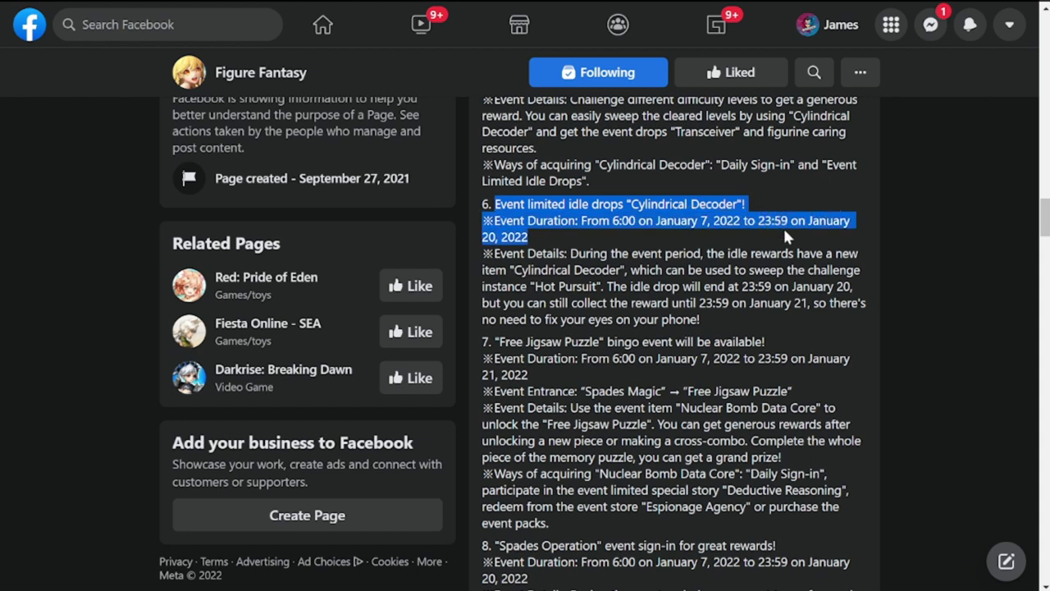
drag(787, 236, 818, 270)
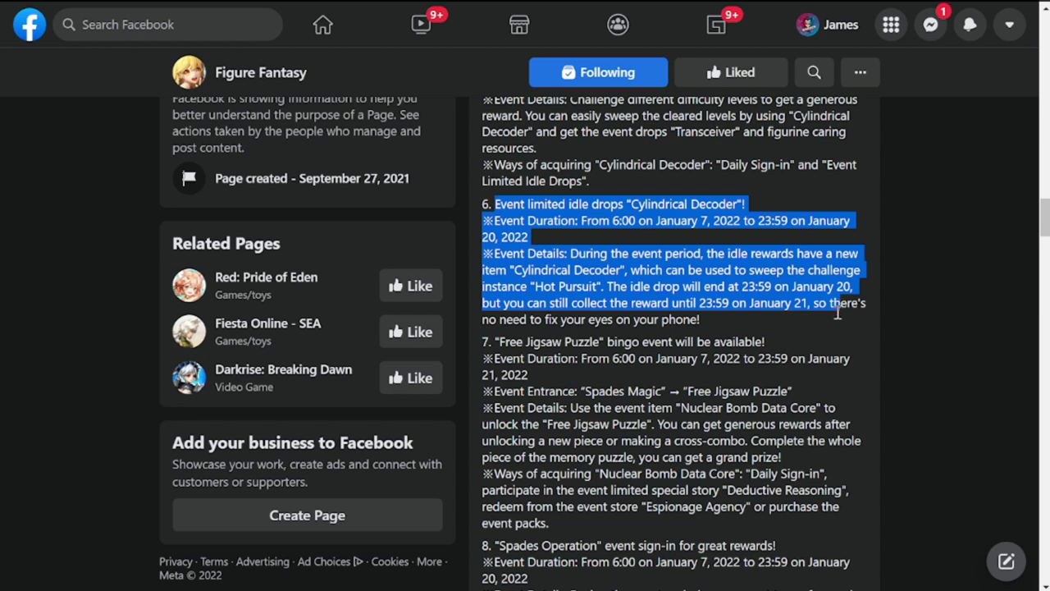
click(447, 349)
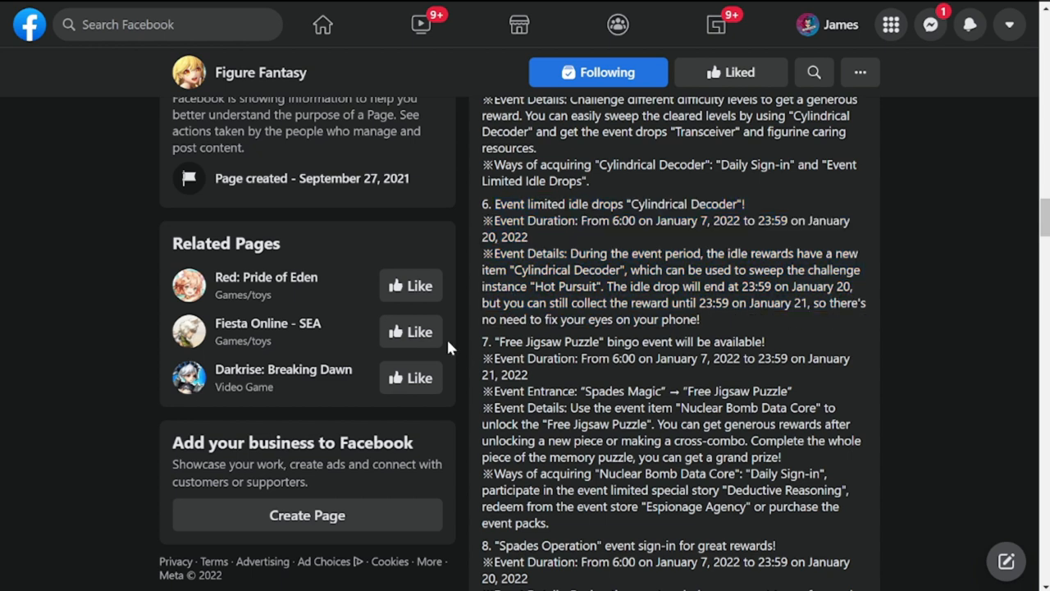
Highlight event 7, Free Jigsaw Puzzle, from its title to the end of its details
scroll(down, 3)
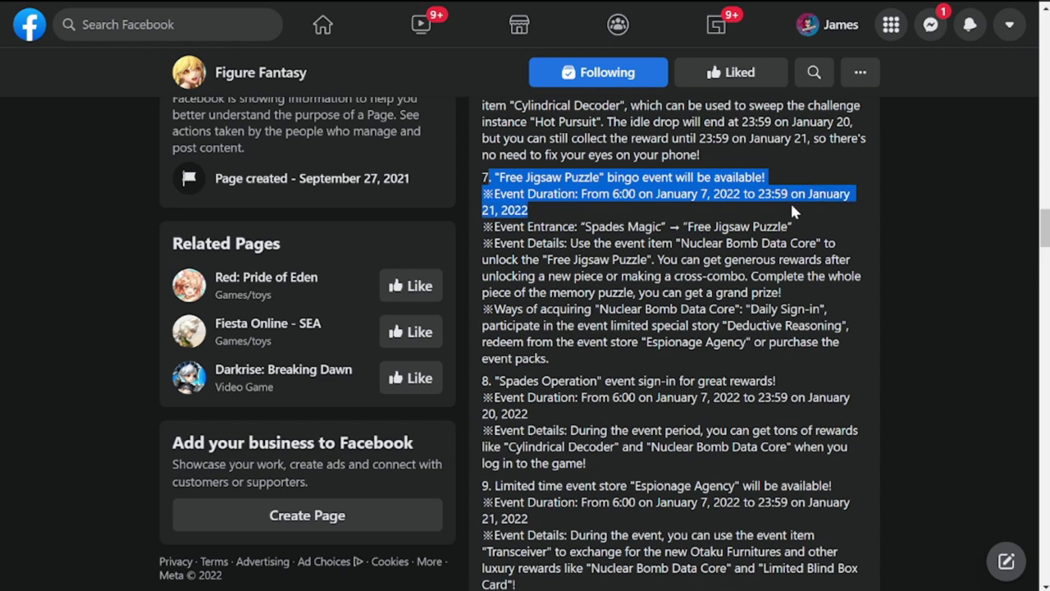
drag(794, 210, 804, 227)
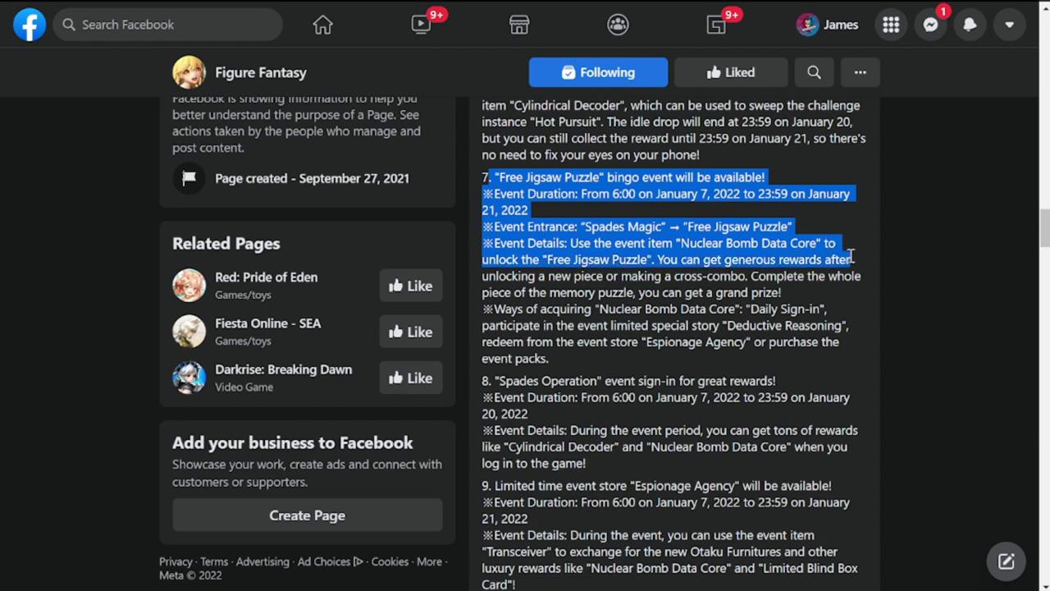
drag(849, 255, 854, 311)
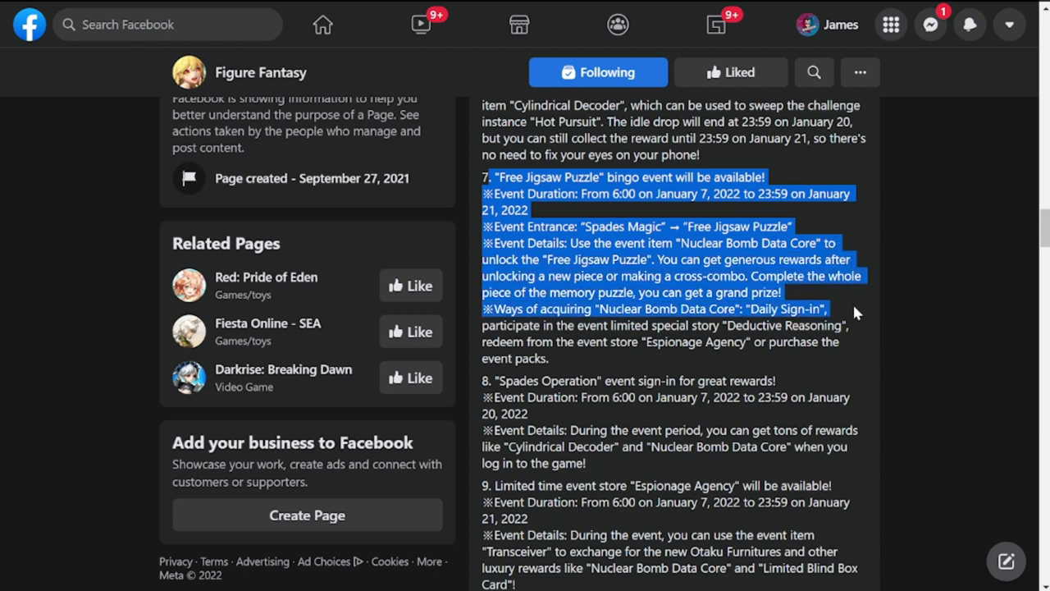
drag(856, 311, 846, 358)
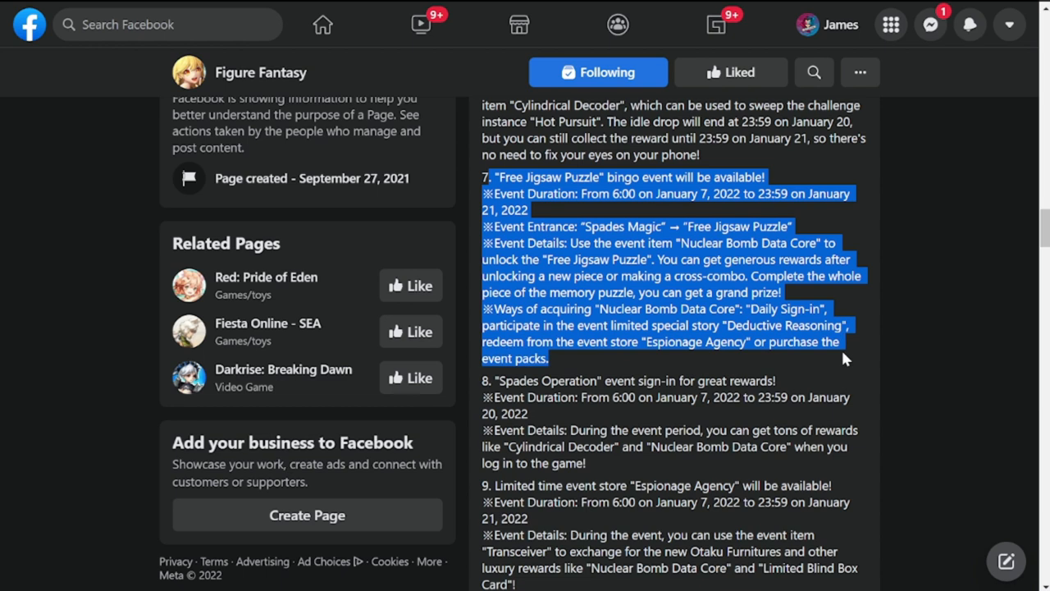
scroll(down, 3)
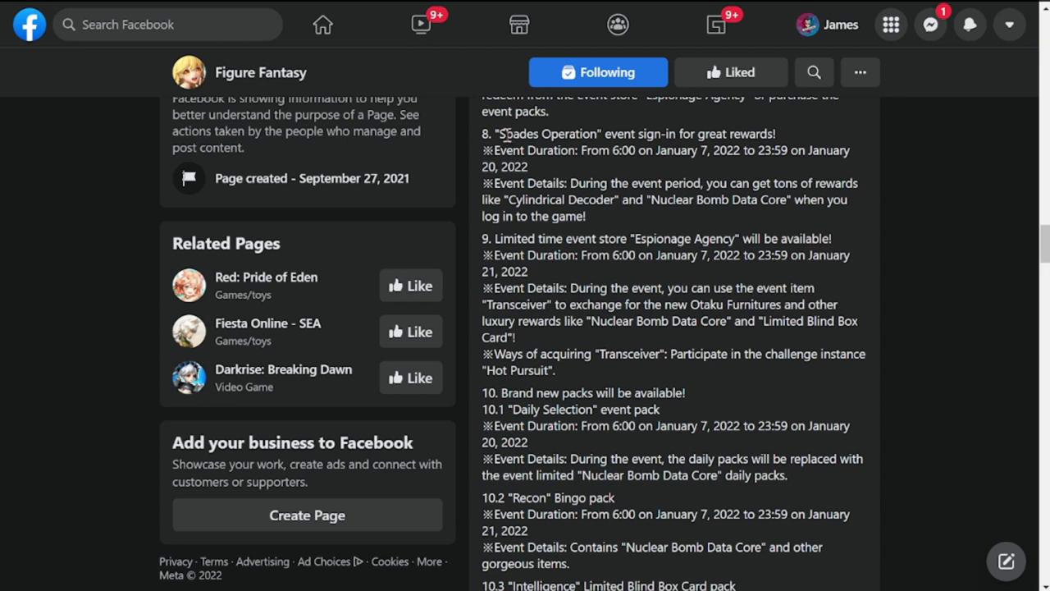
Highlight the Spades Operation sign-in title and duration, then clear the selection
drag(490, 134, 584, 150)
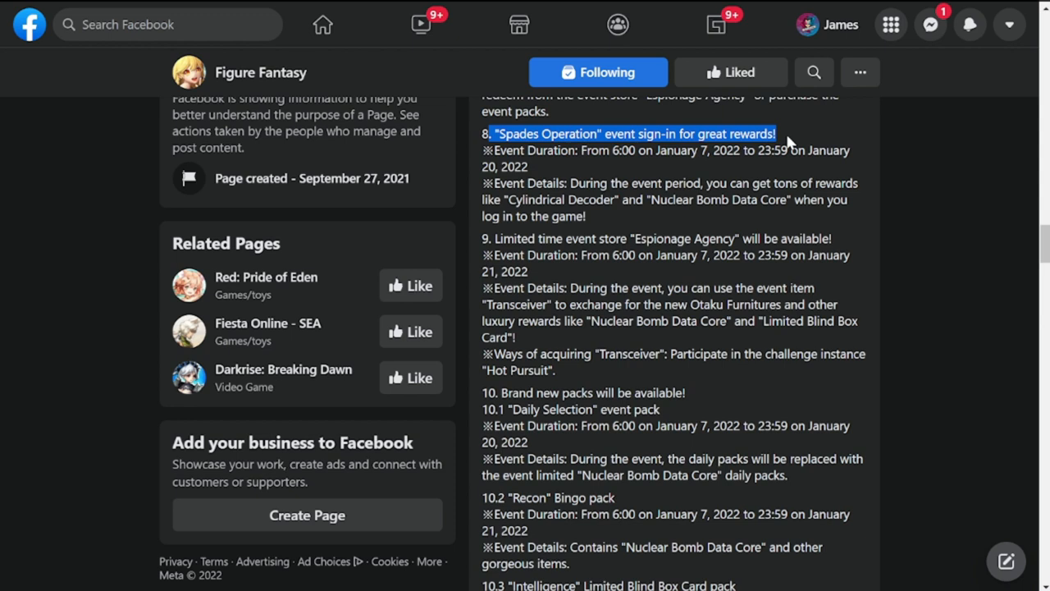
drag(775, 133, 796, 150)
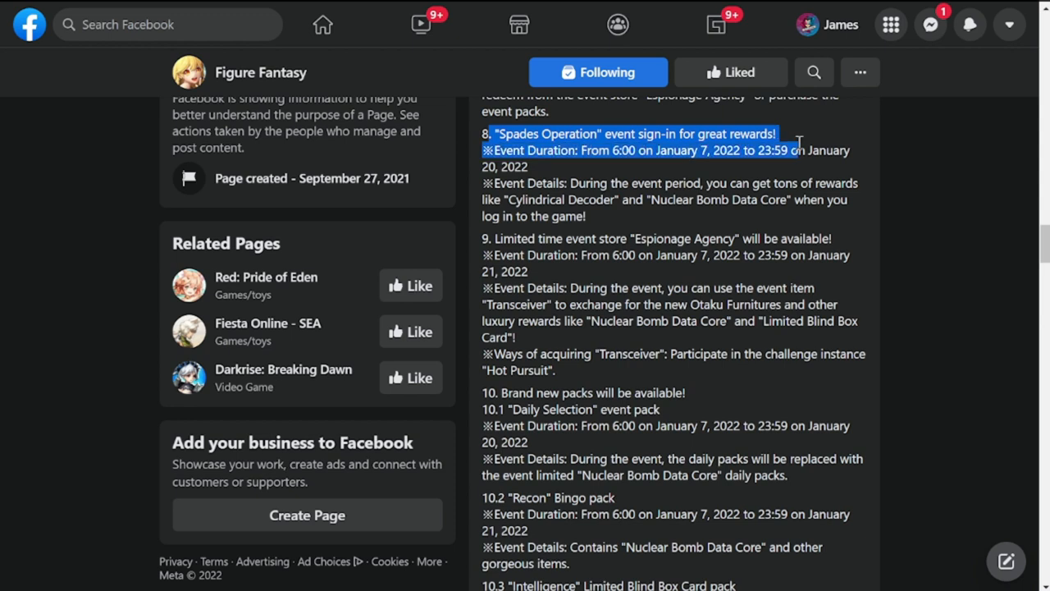
click(651, 150)
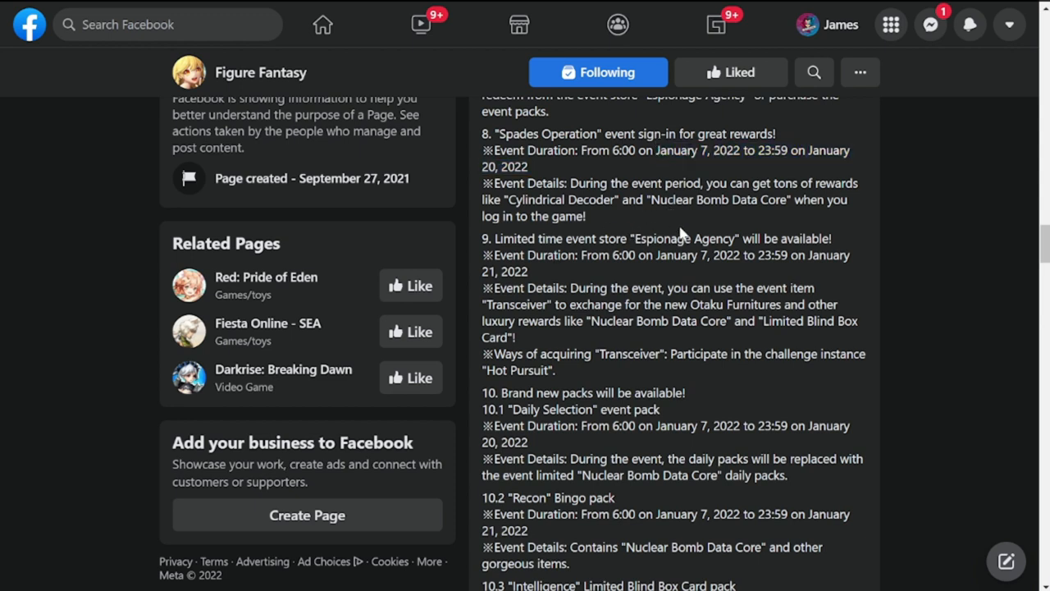
scroll(down, 3)
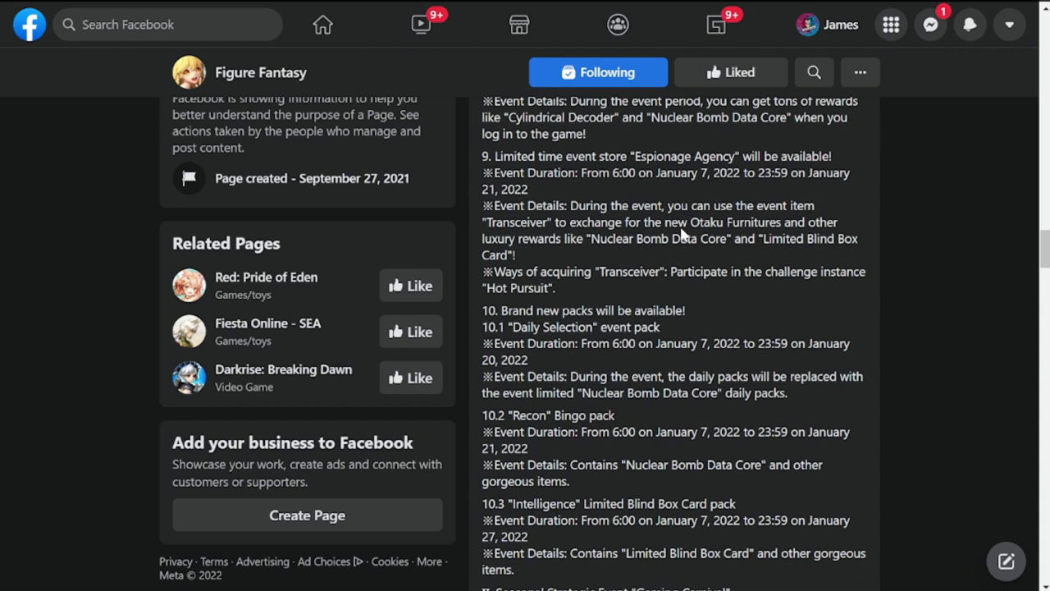
Highlight the whole Espionage Agency event store section, event 9
double_click(516, 156)
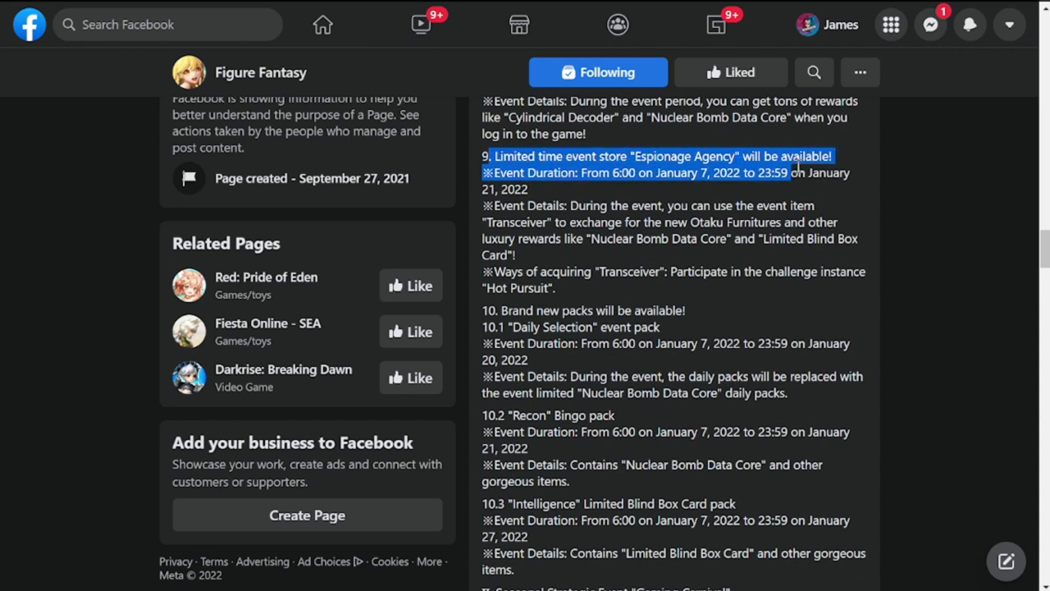
drag(796, 172, 820, 190)
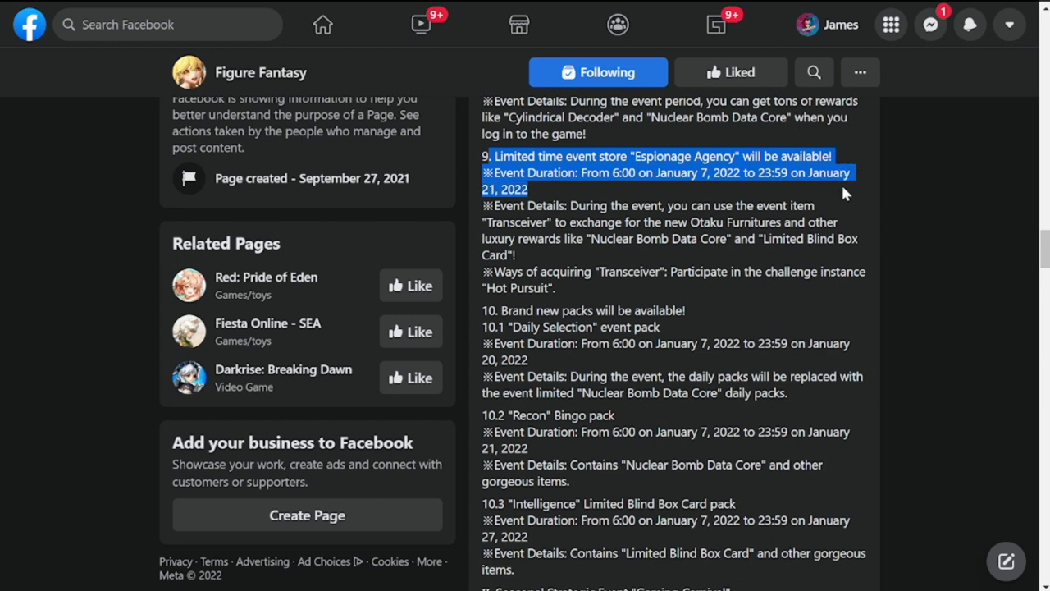
drag(846, 193, 858, 221)
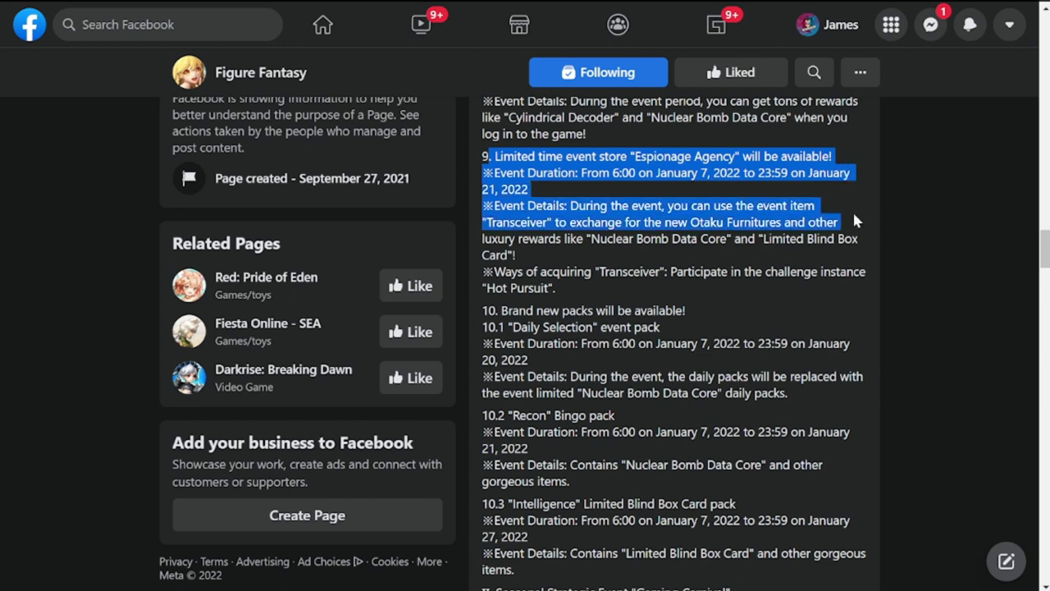
drag(854, 222, 860, 239)
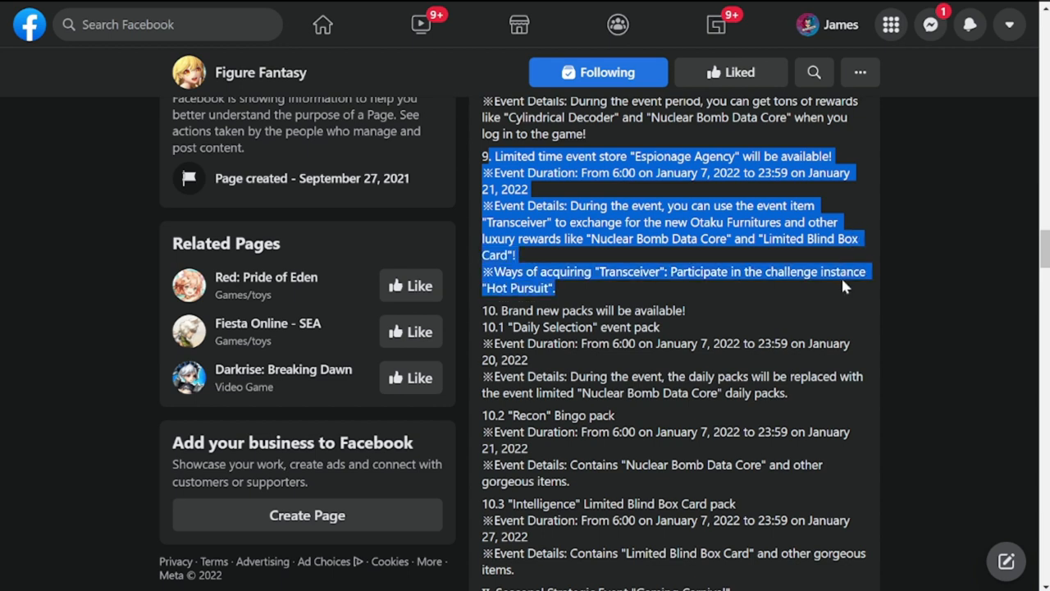
scroll(down, 3)
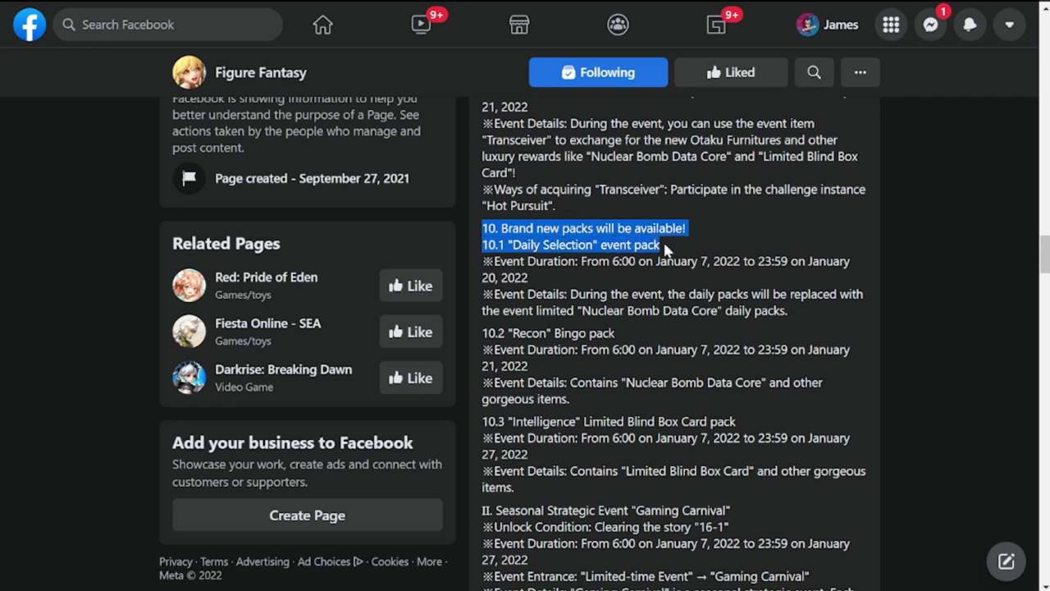
Highlight the brand new packs heading, Daily Selection pack, and Intelligence Blind Box Card pack title
drag(665, 244, 828, 264)
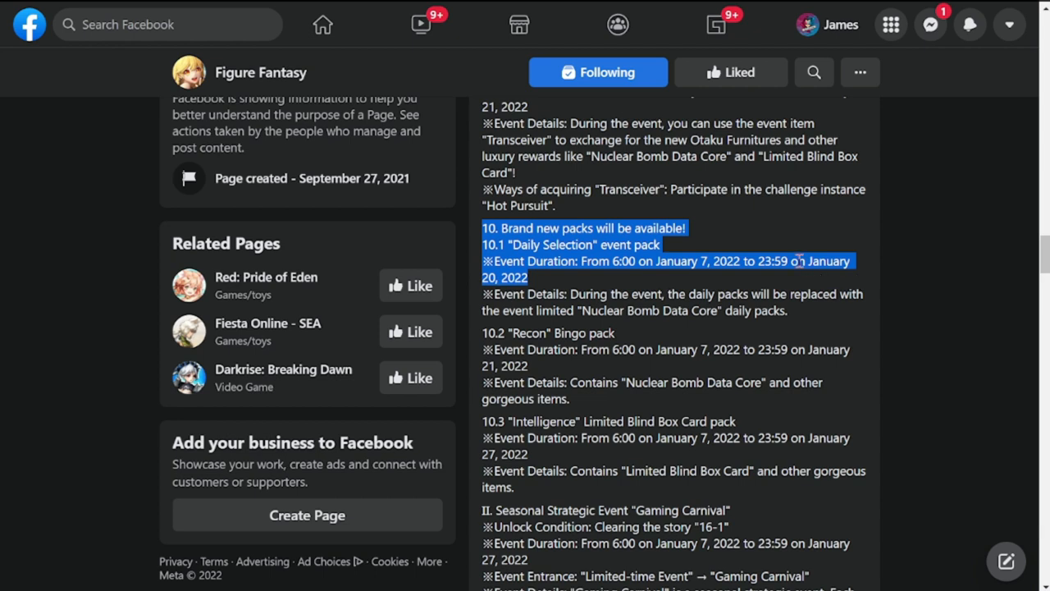
scroll(down, 3)
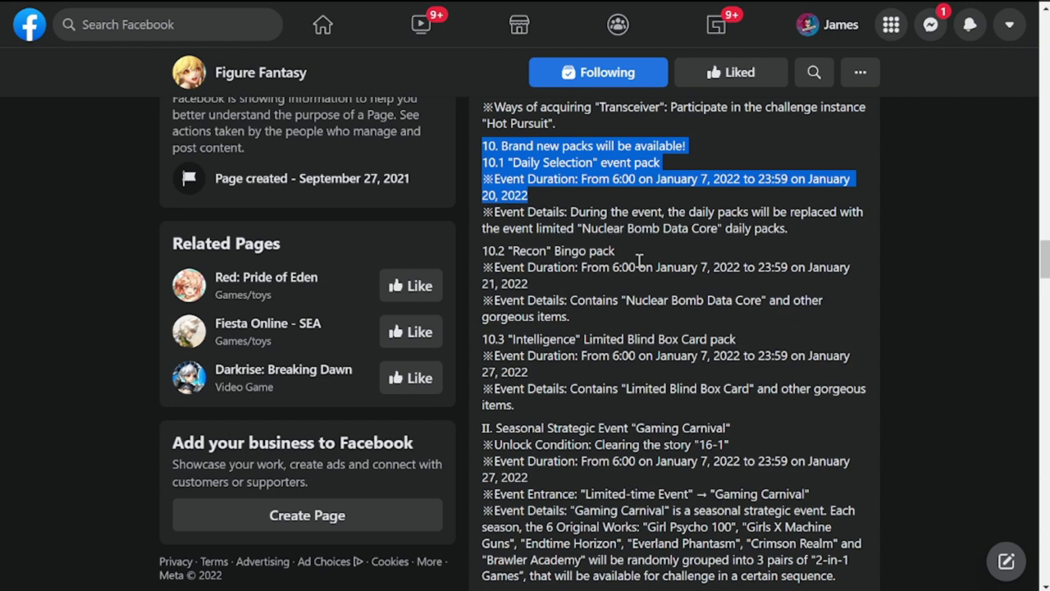
mouse_move(718, 227)
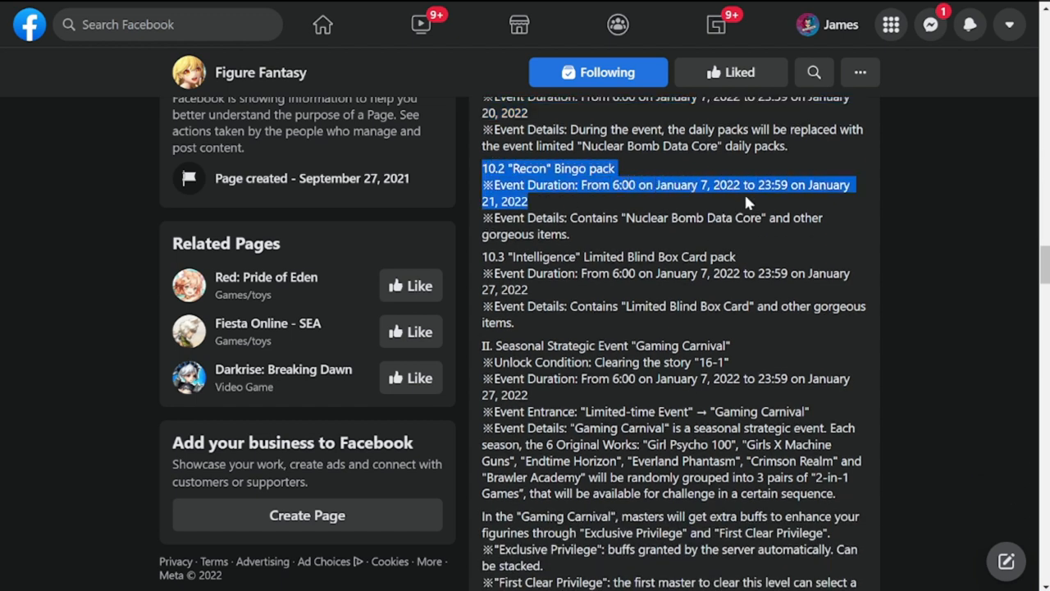
mouse_move(843, 206)
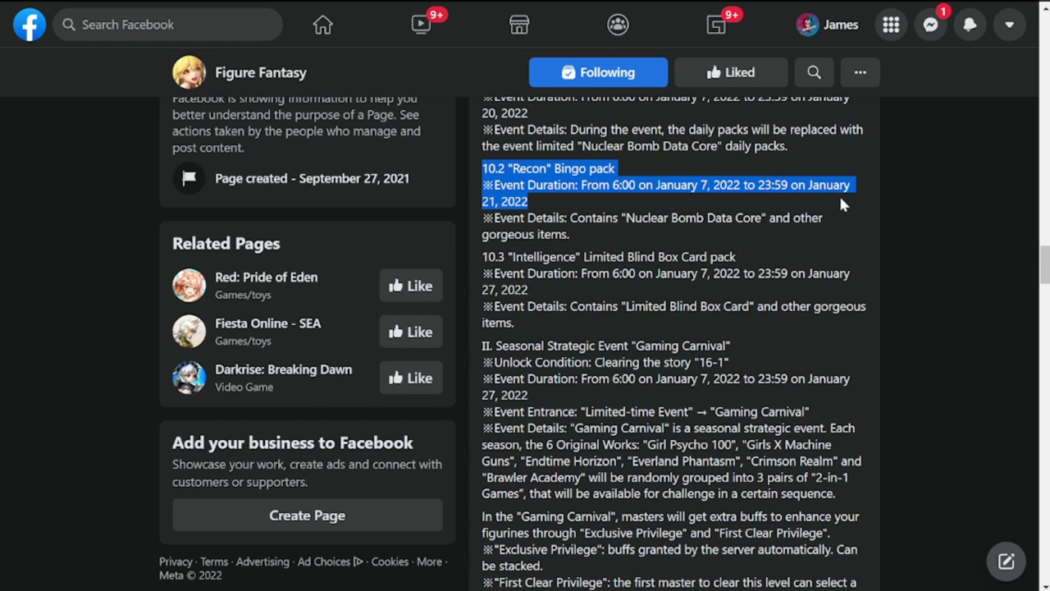
mouse_move(630, 239)
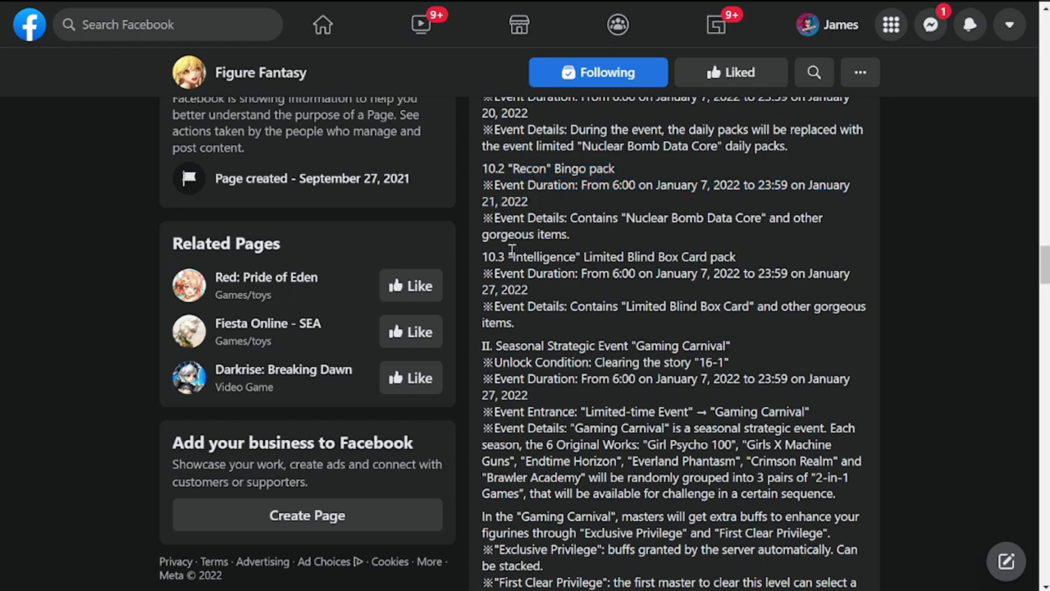
drag(488, 257, 739, 273)
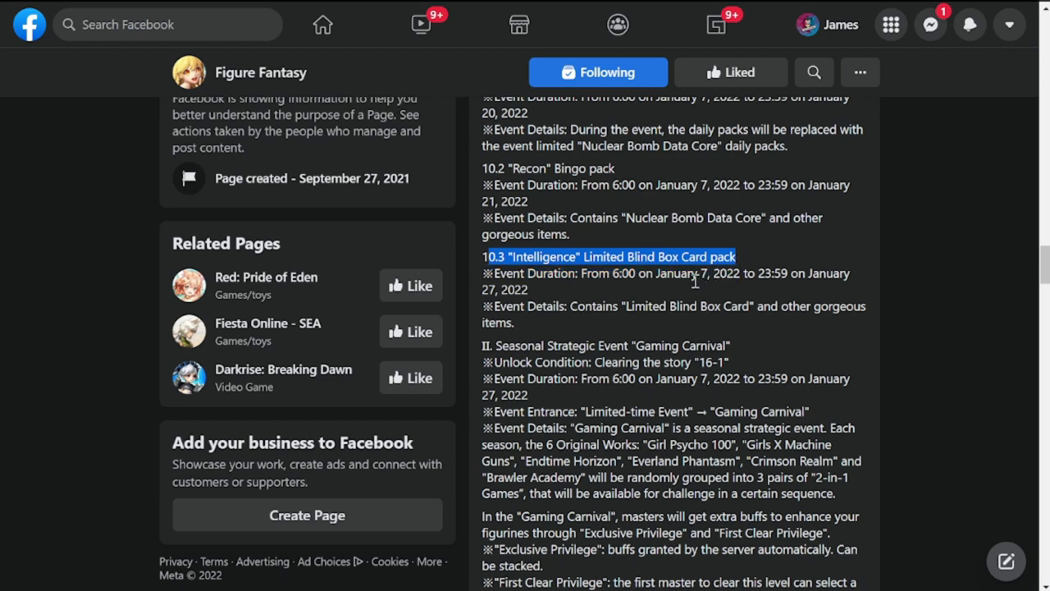
scroll(down, 3)
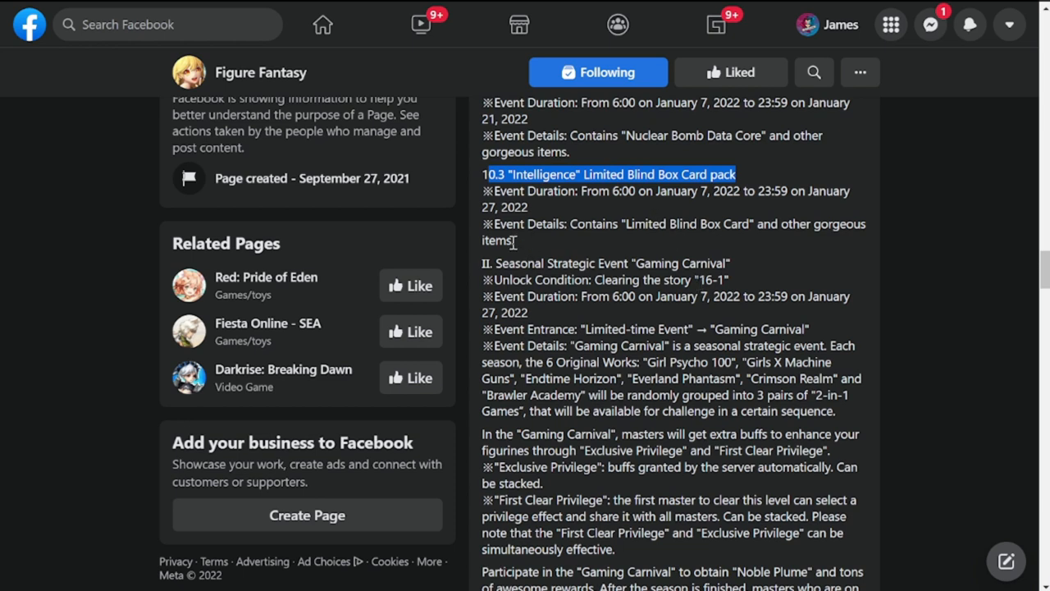
scroll(down, 3)
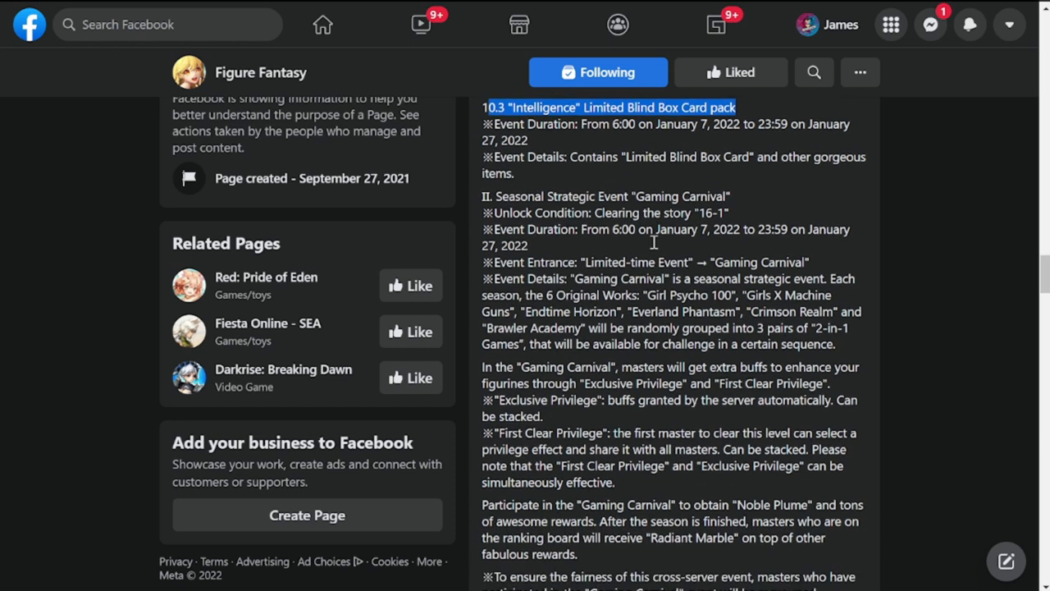
Highlight the Seasonal Strategic Event section from its title through the Exclusive Privilege note
scroll(down, 3)
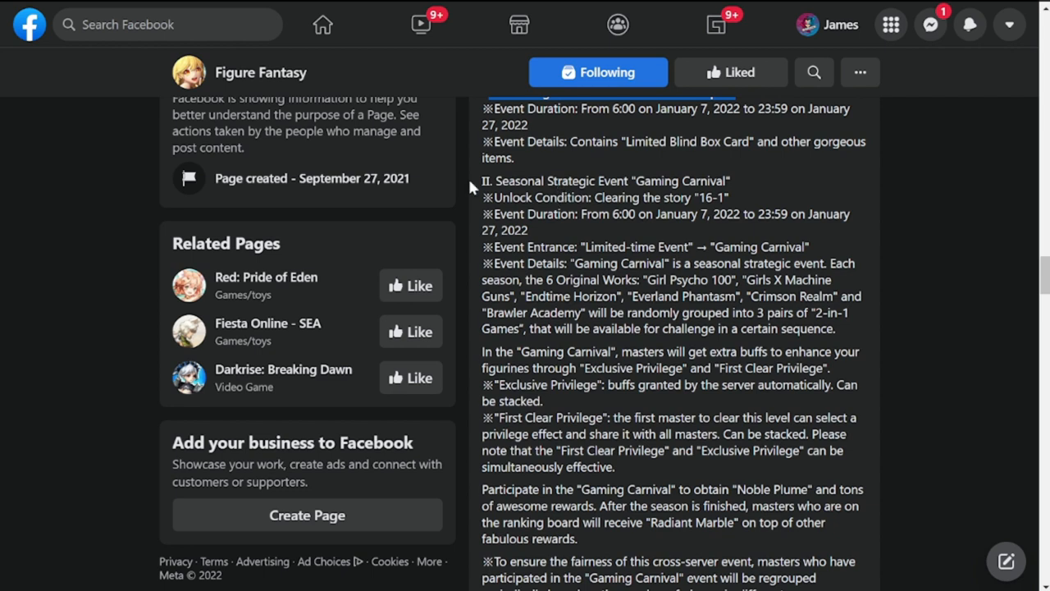
drag(497, 182, 706, 181)
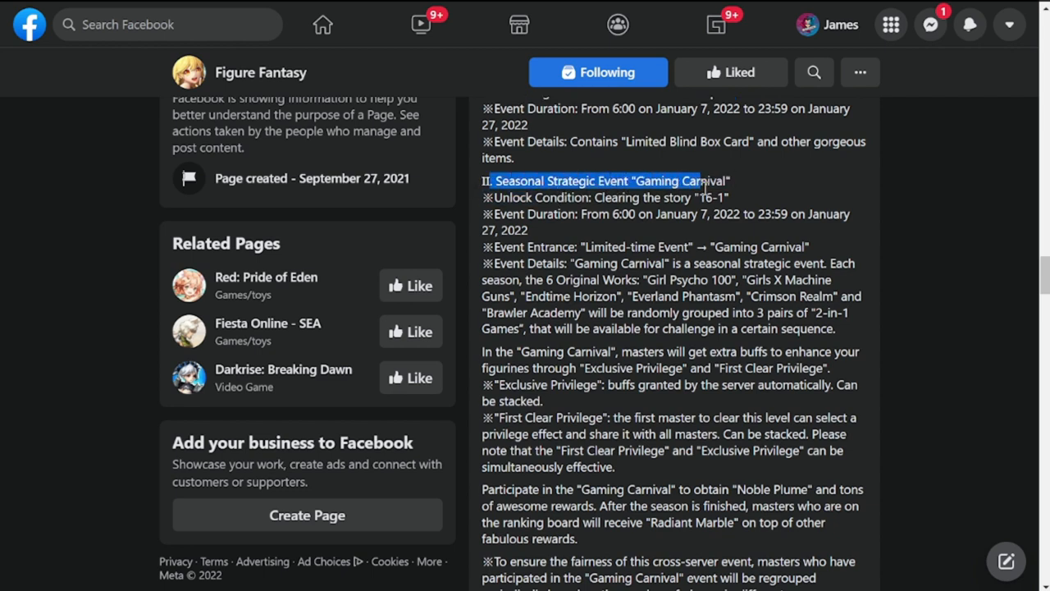
drag(704, 187, 772, 214)
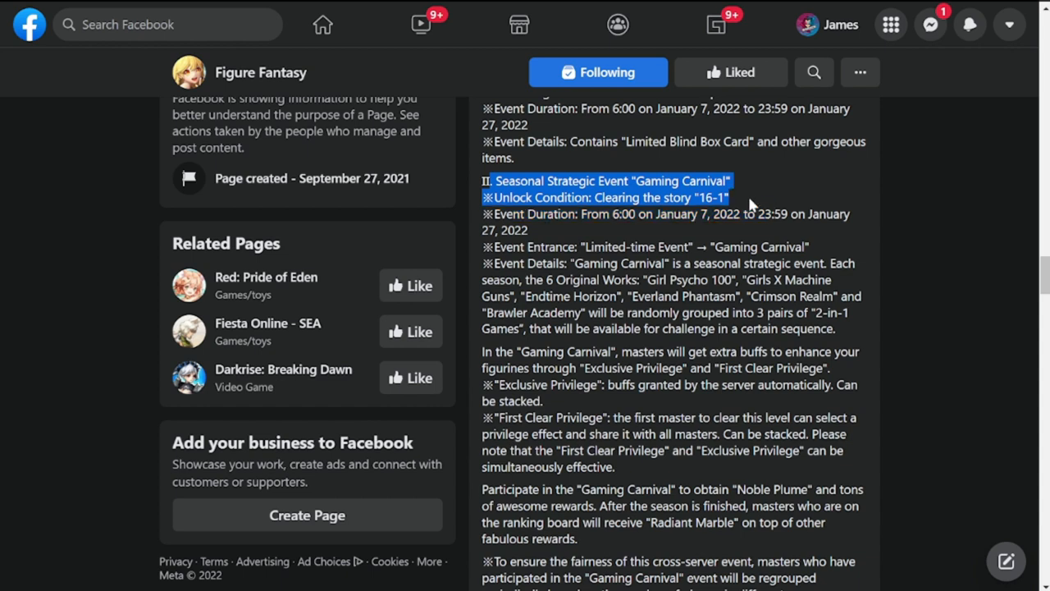
drag(730, 197, 784, 231)
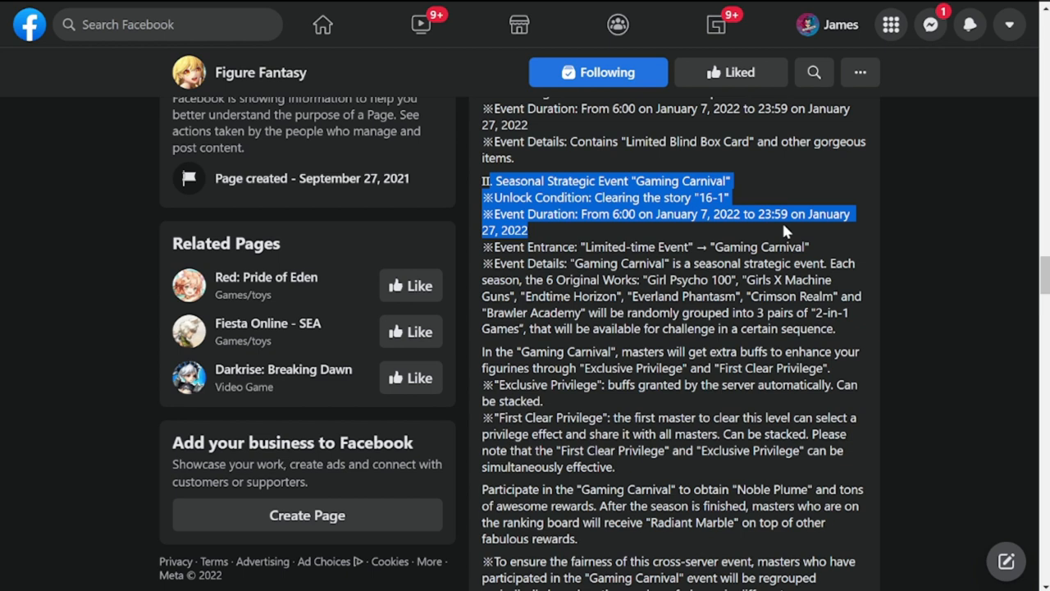
drag(784, 231, 825, 264)
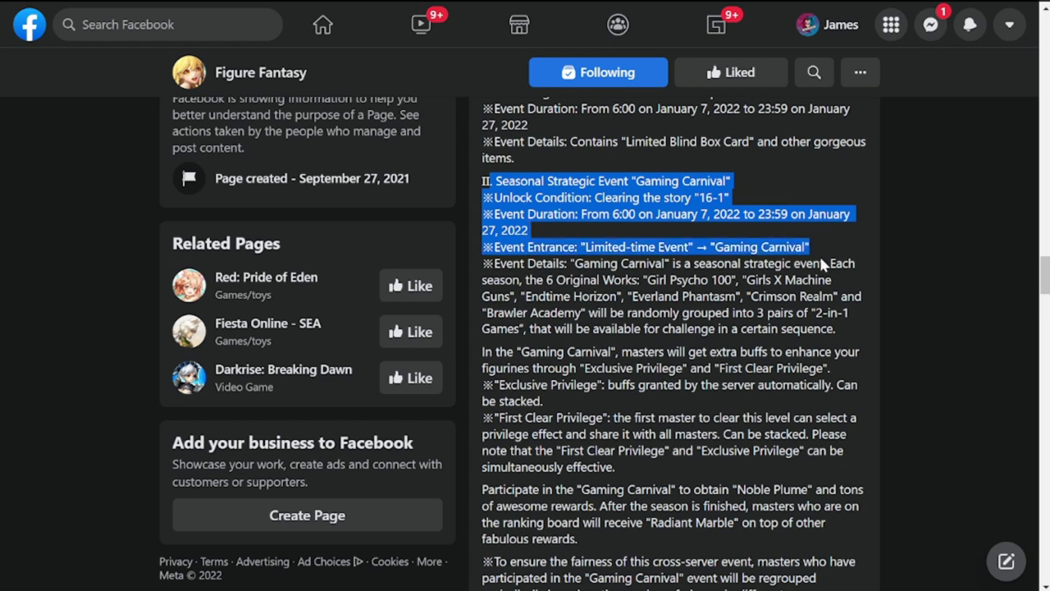
drag(820, 263, 845, 286)
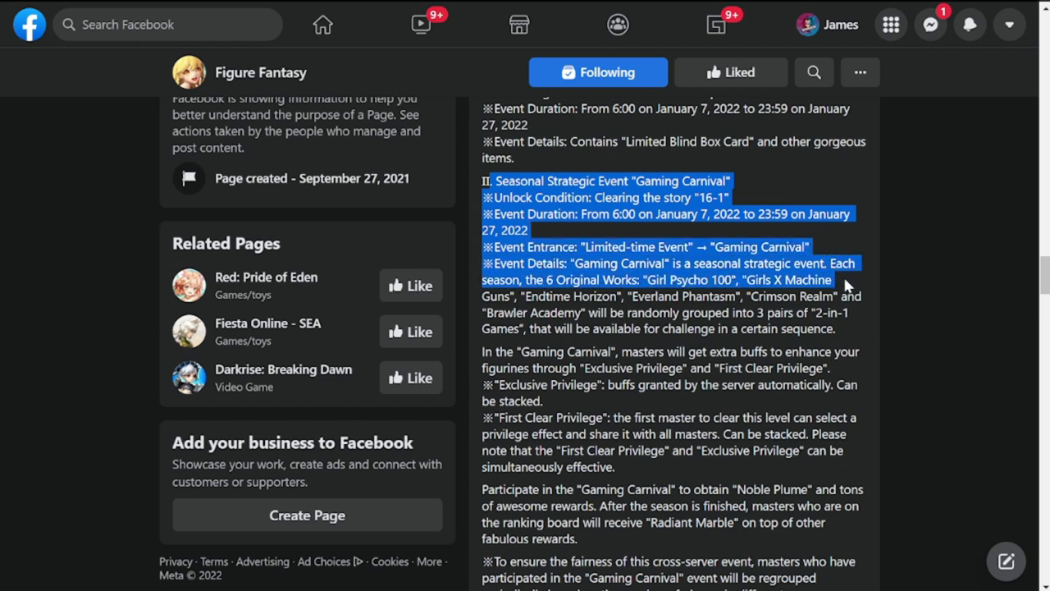
drag(854, 282, 853, 318)
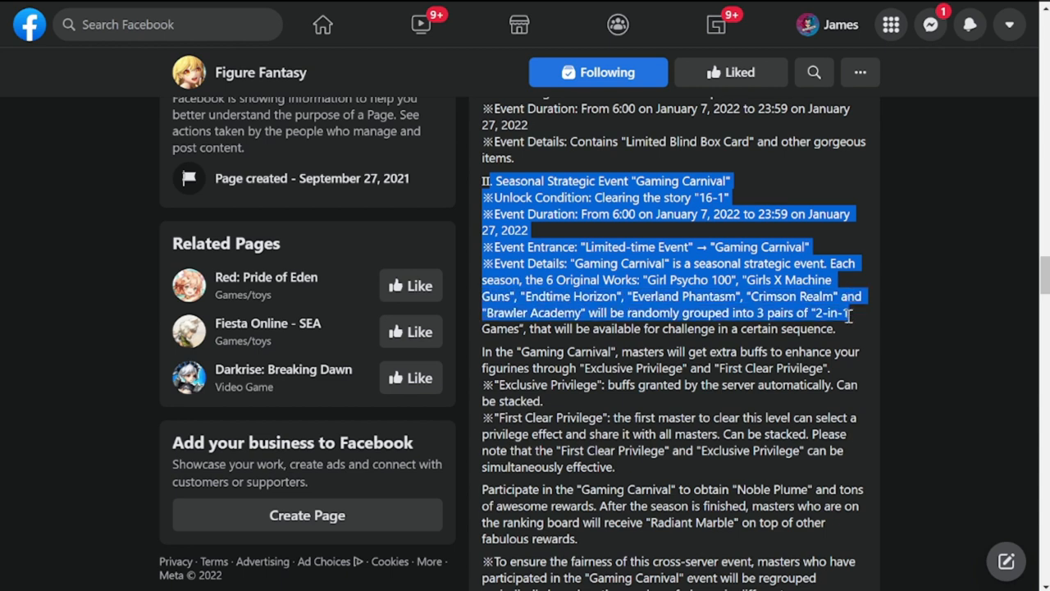
drag(849, 315, 862, 394)
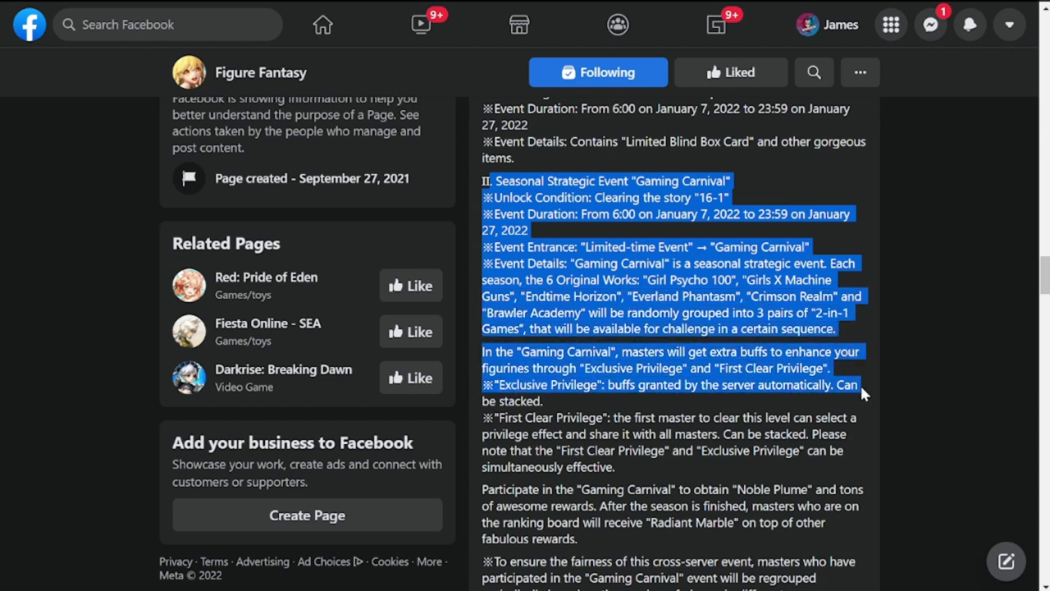
scroll(down, 3)
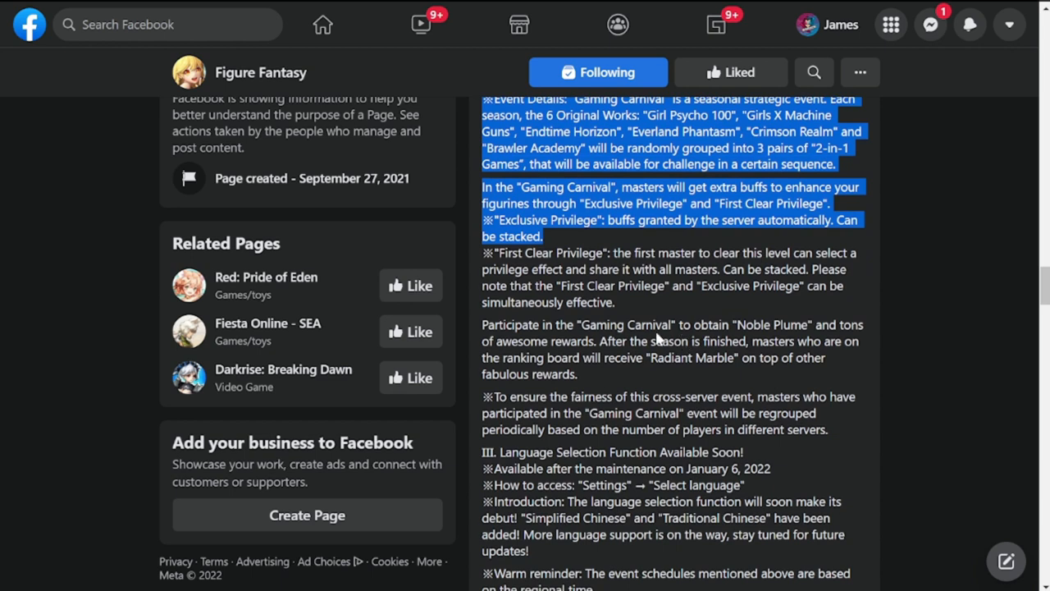
Highlight from First Clear Privilege to the end of the fairness note
click(484, 255)
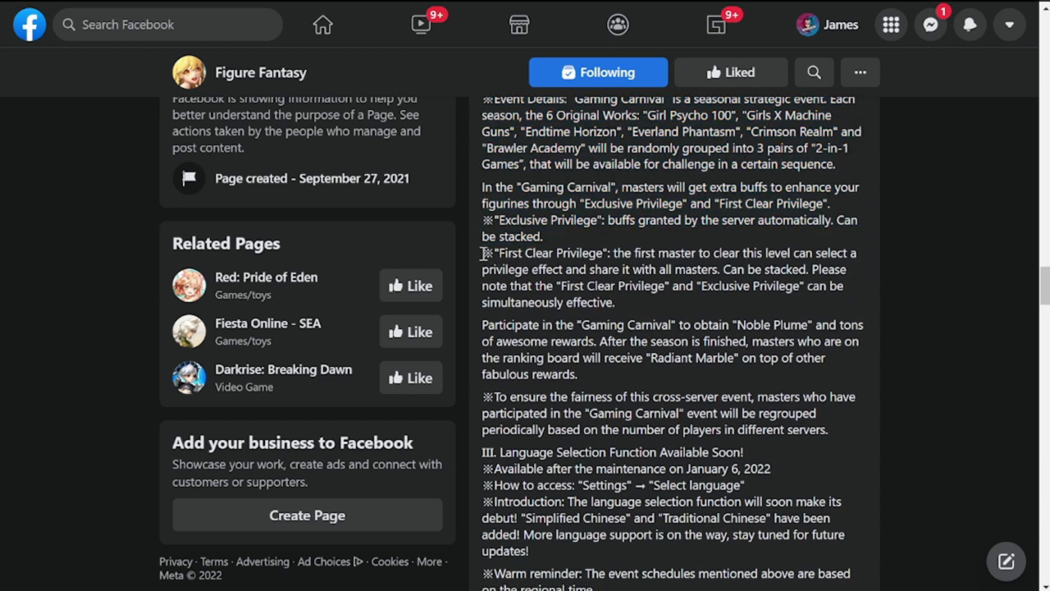
drag(482, 253, 726, 397)
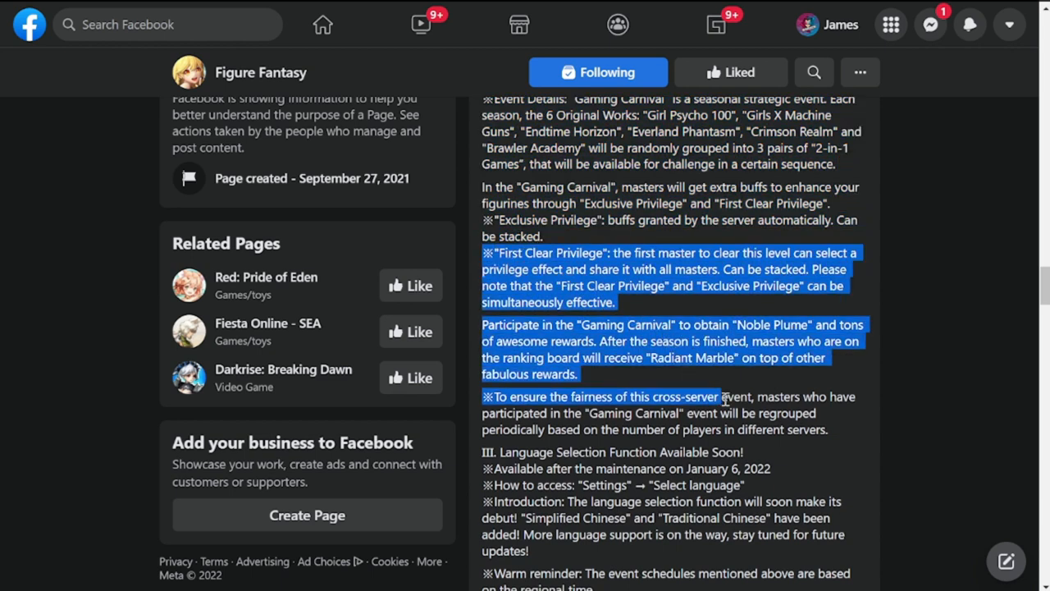
drag(722, 397, 828, 430)
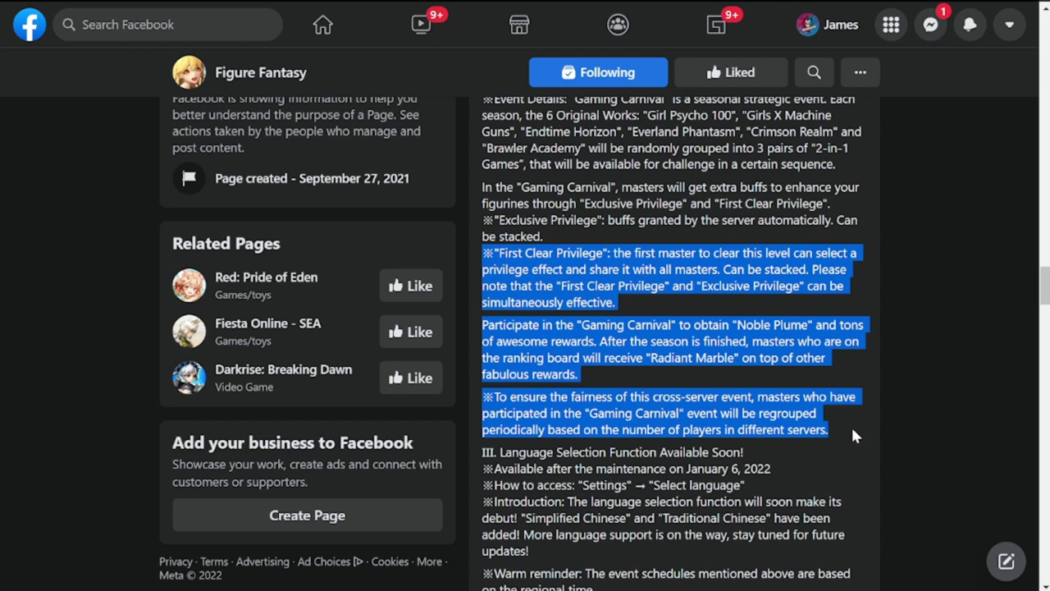
scroll(down, 3)
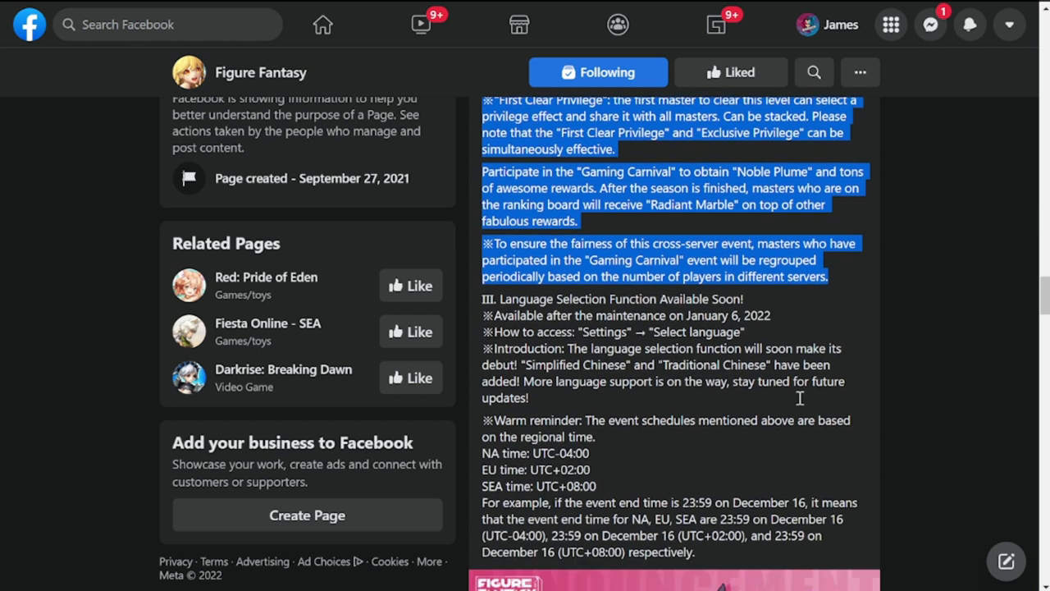
Highlight the Language Selection Function title, availability and access lines, then clear the highlight
scroll(down, 3)
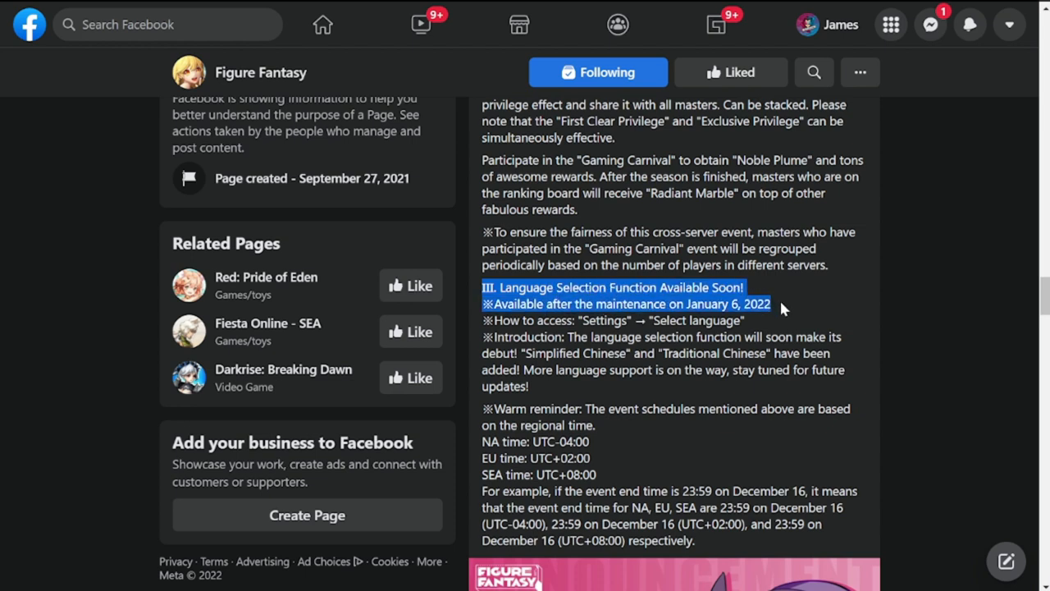
drag(783, 305, 747, 320)
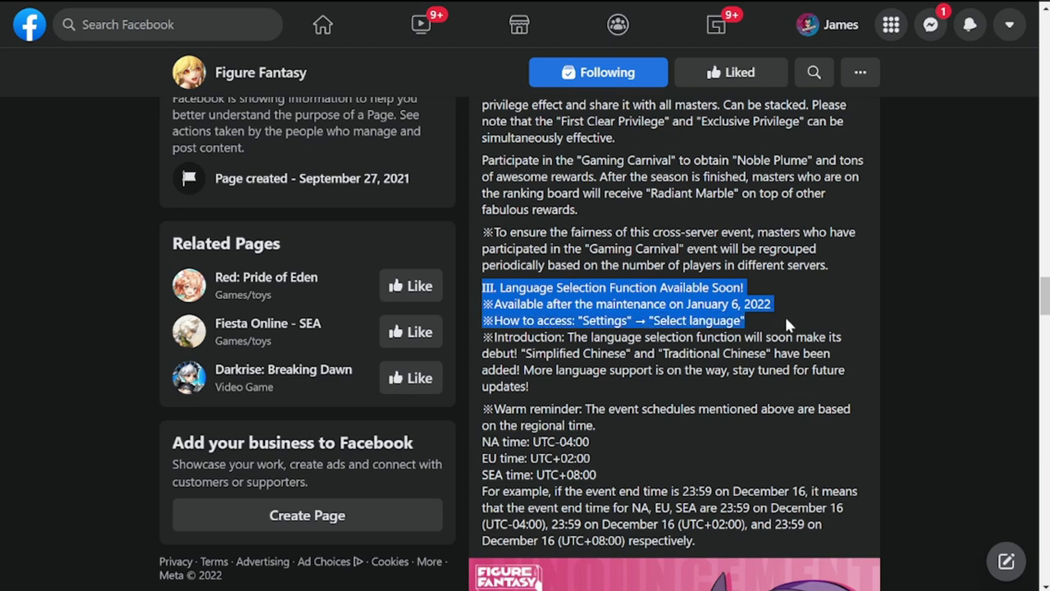
drag(745, 320, 829, 337)
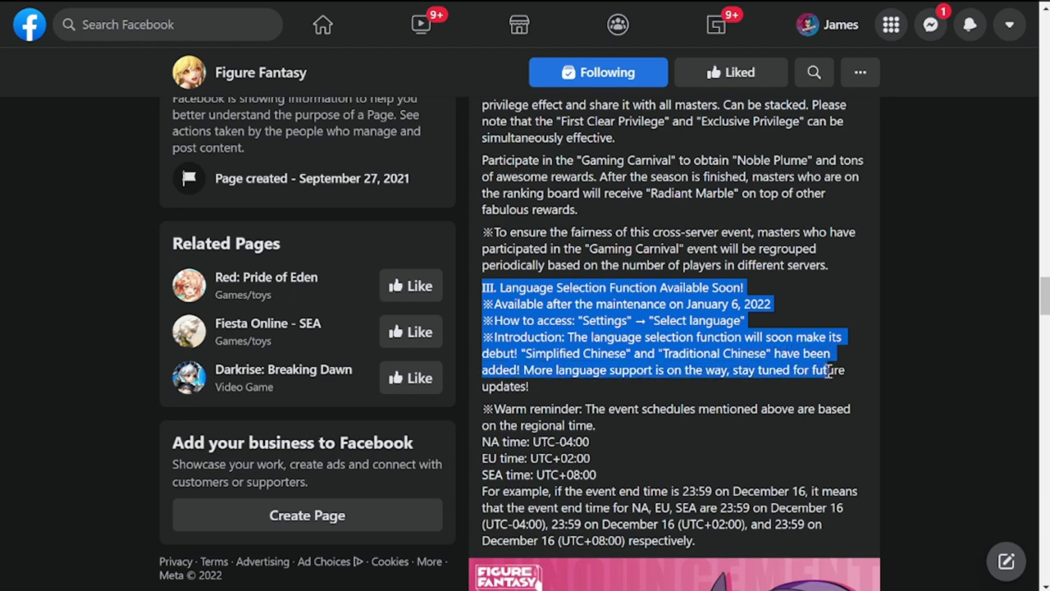
click(577, 392)
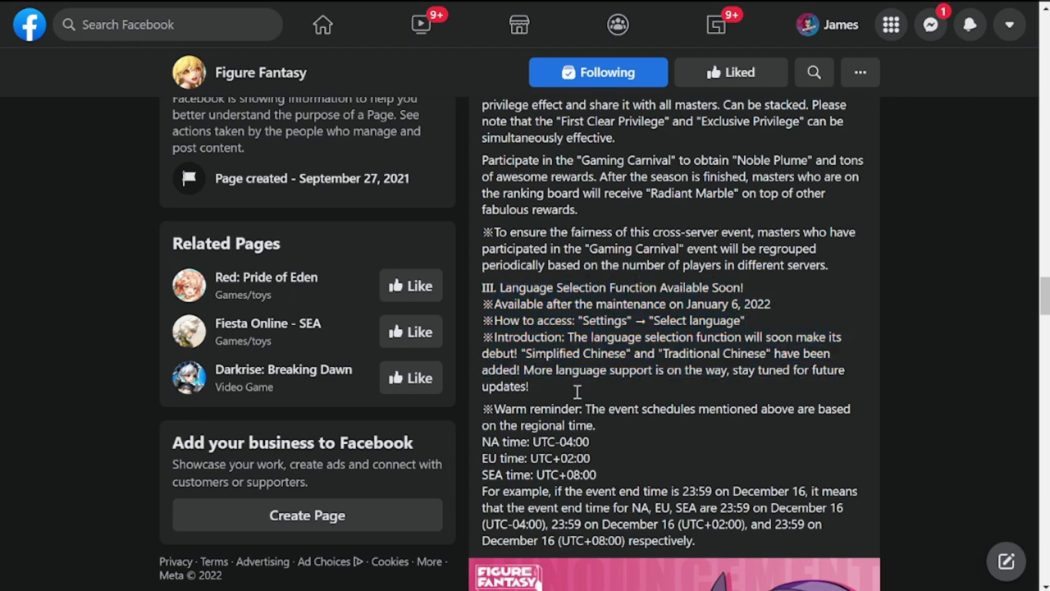
Select the NA, EU and SEA time lines in the post's warm reminder
scroll(down, 3)
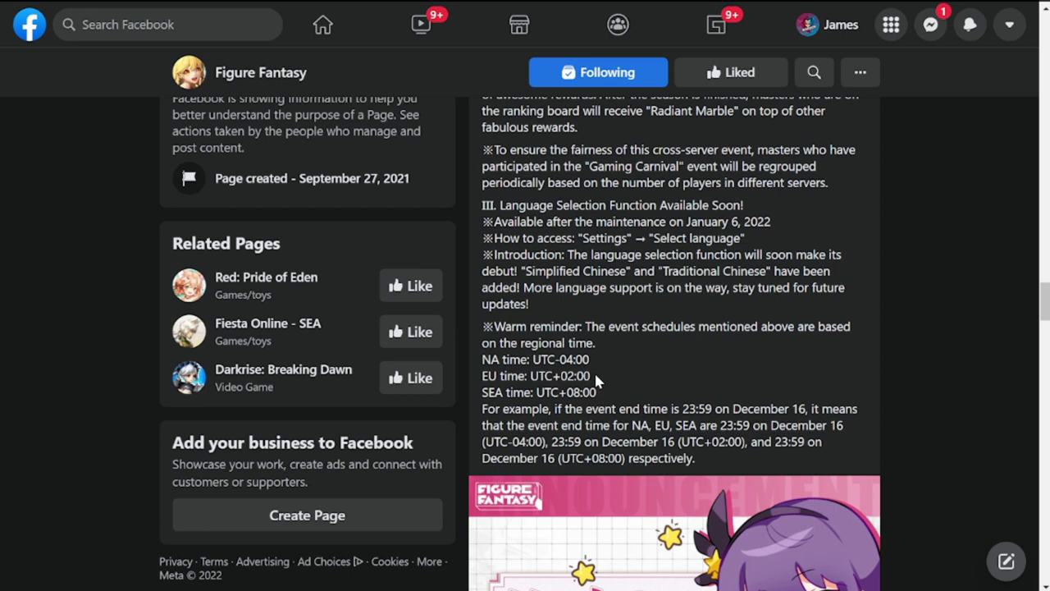
mouse_move(505, 348)
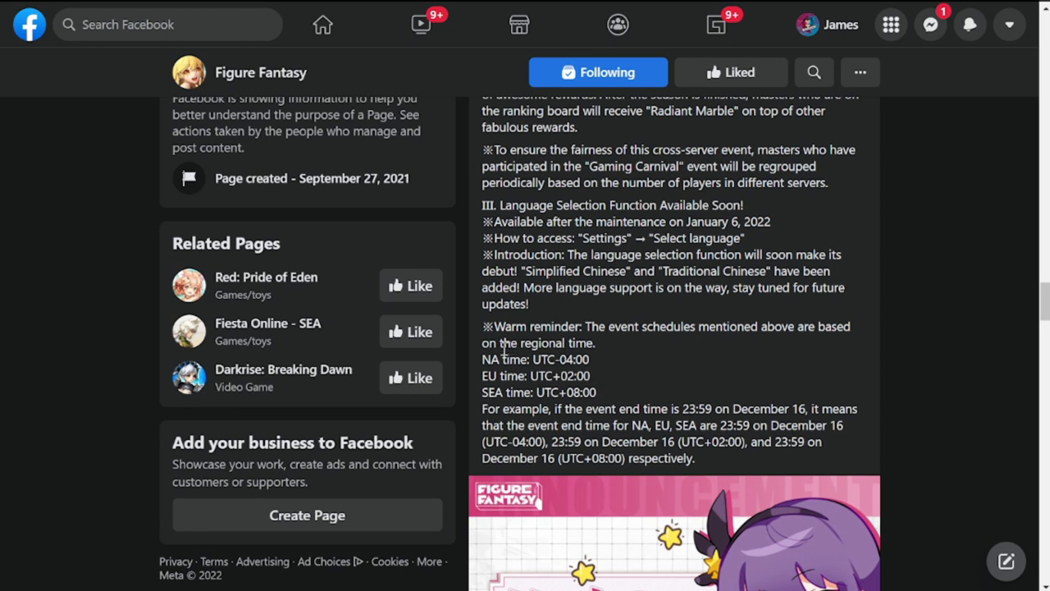
drag(482, 359, 598, 392)
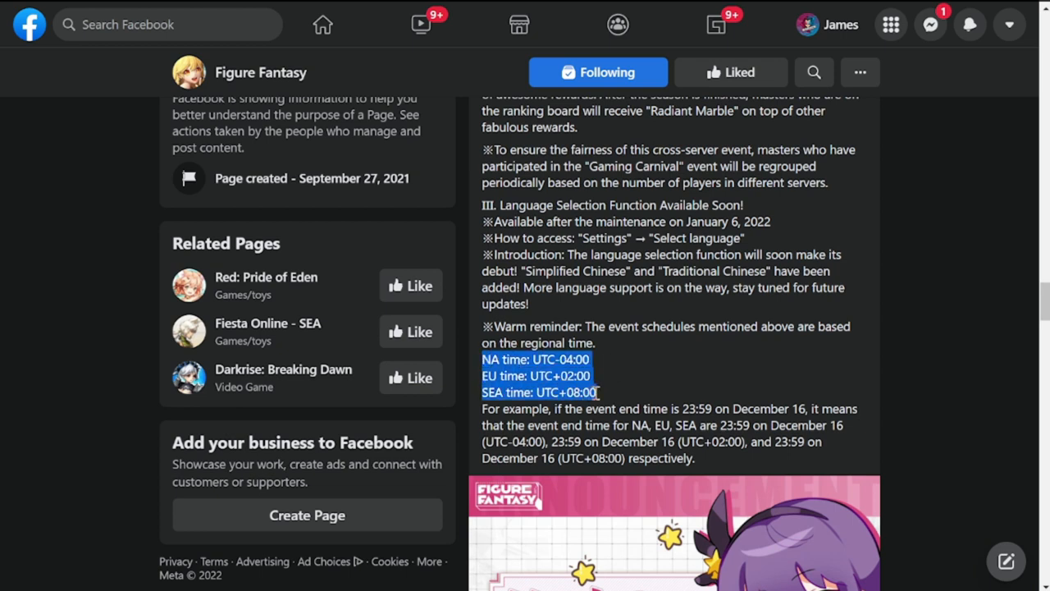
mouse_move(714, 376)
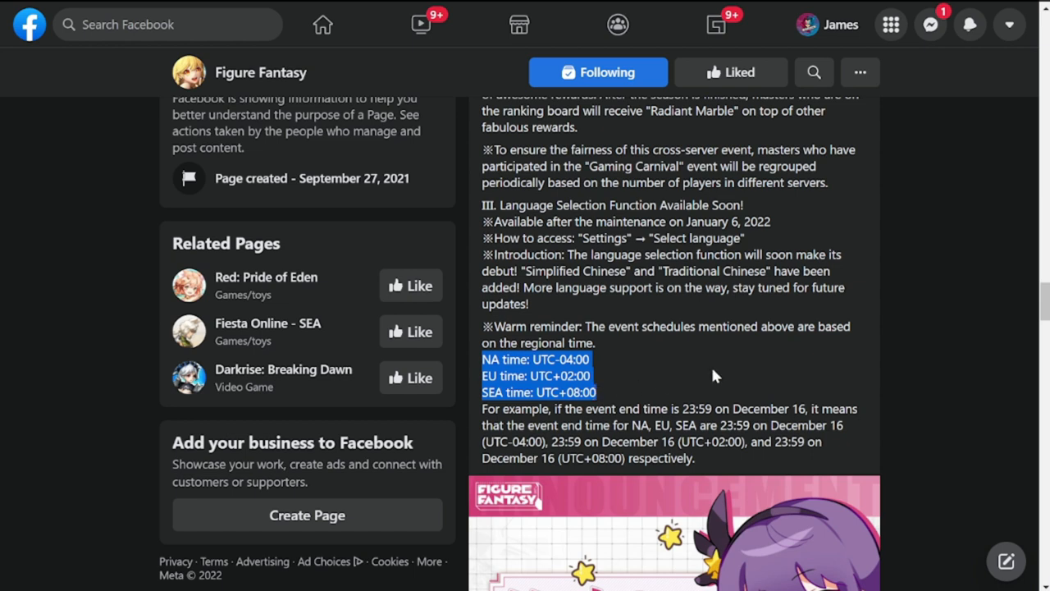
mouse_move(716, 375)
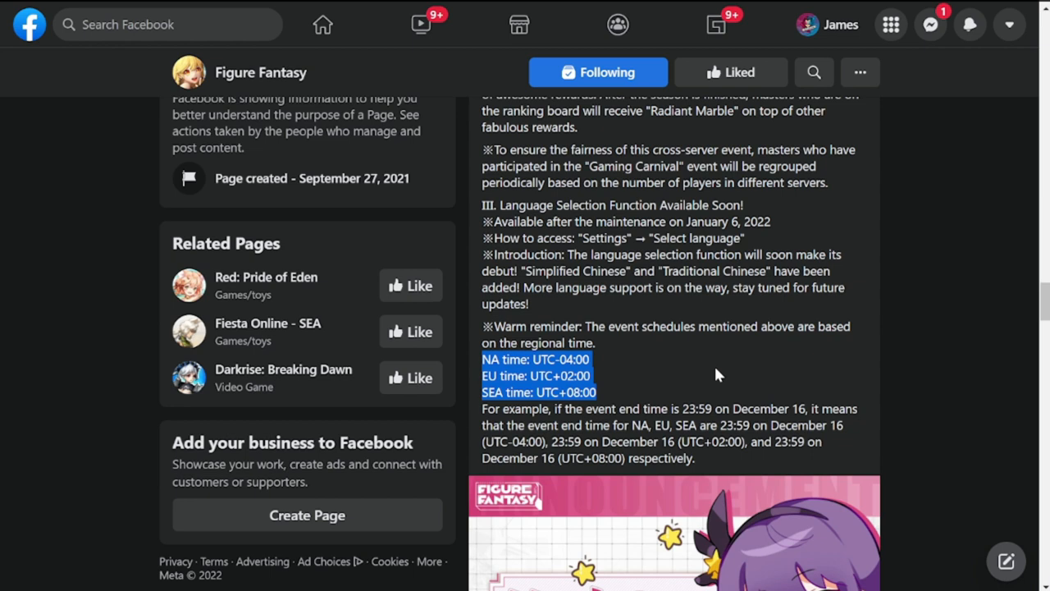
mouse_move(663, 406)
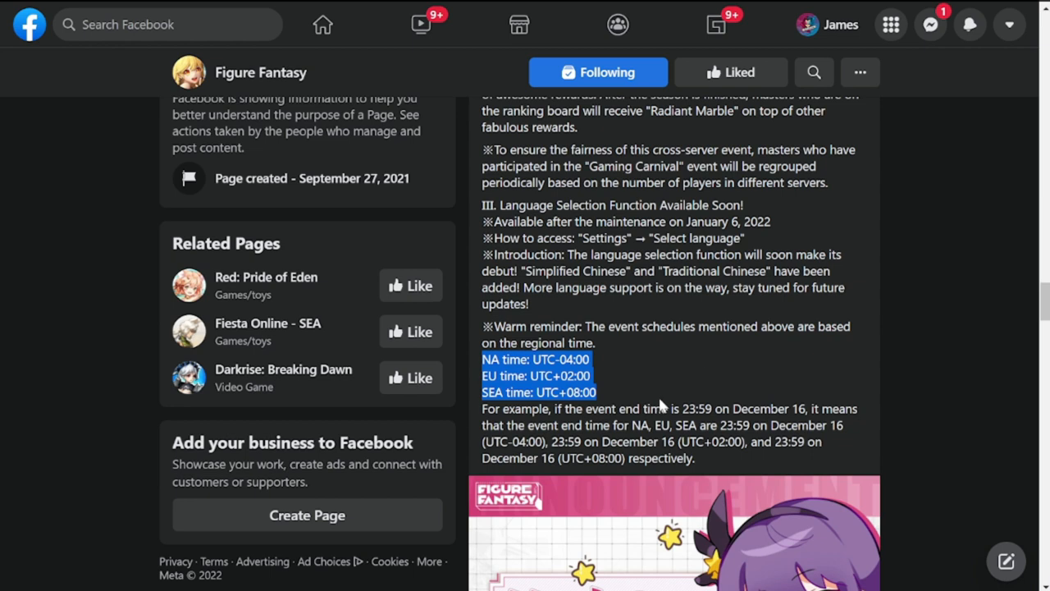